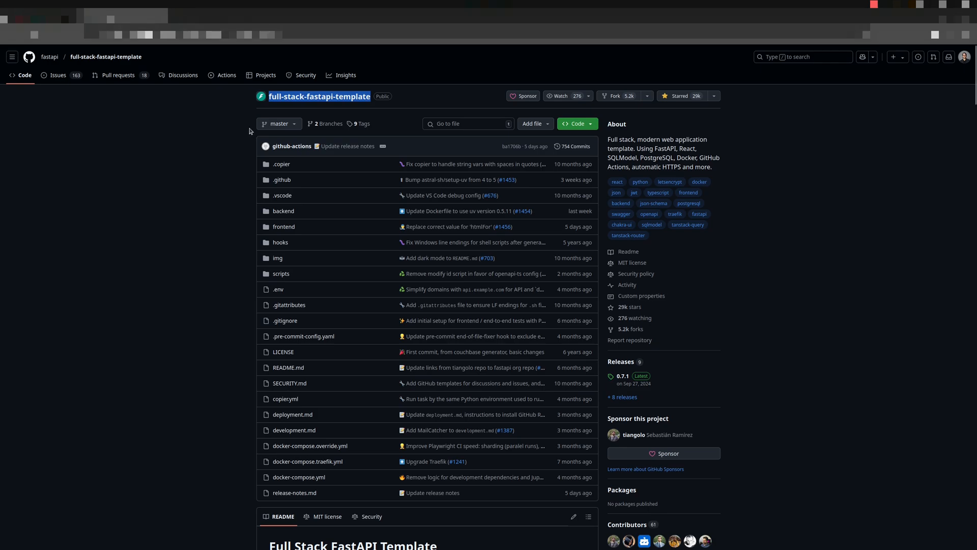
mouse_move(250, 132)
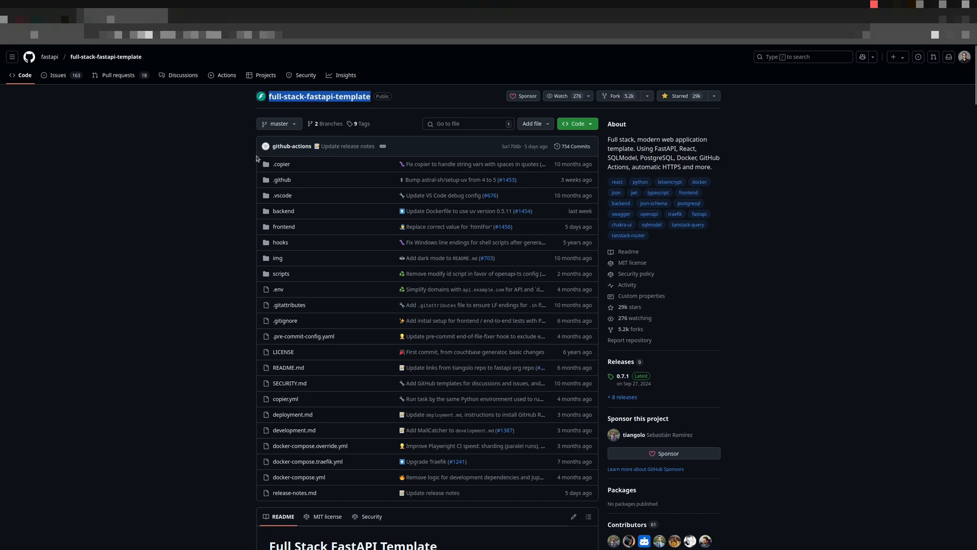
mouse_move(238, 196)
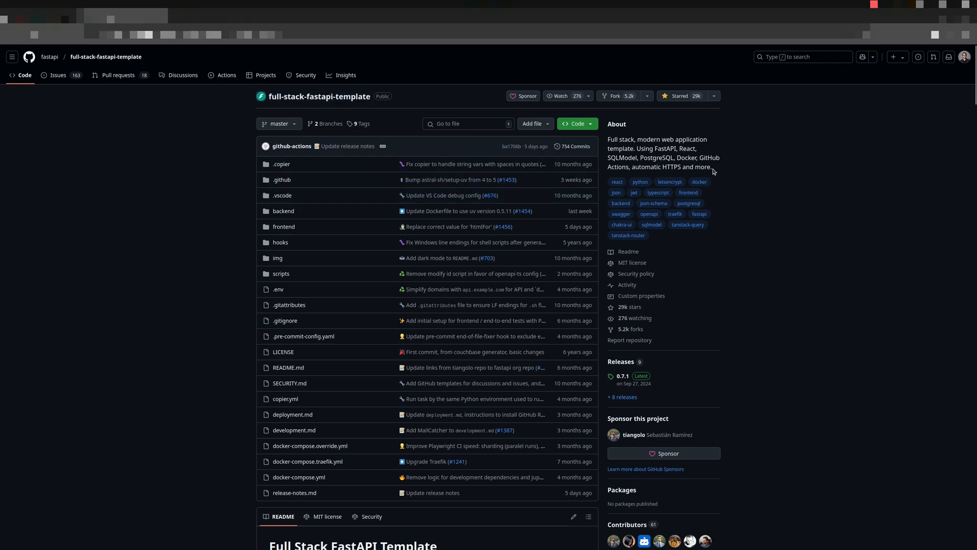
Select the repository About description and read the README down to the Deployment docs link.
double_click(657, 153)
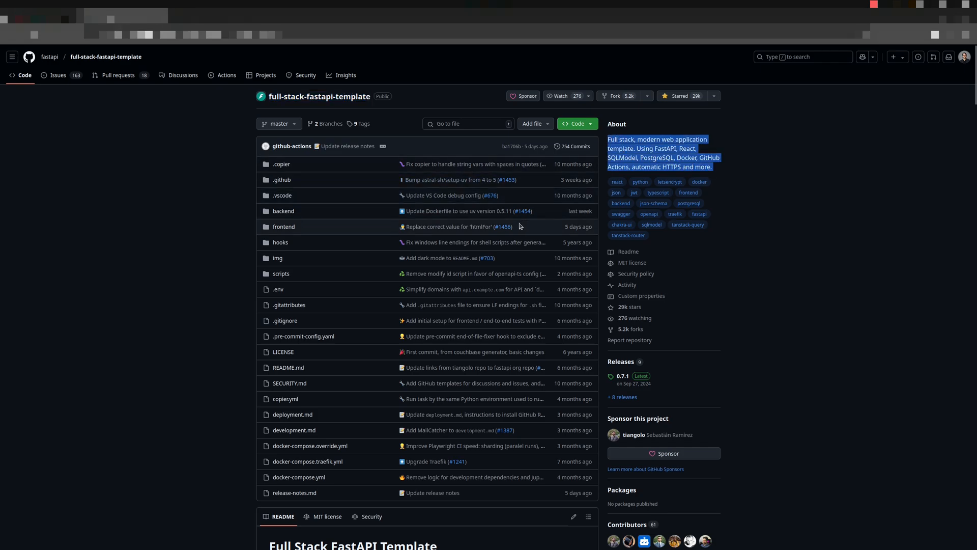
mouse_move(519, 226)
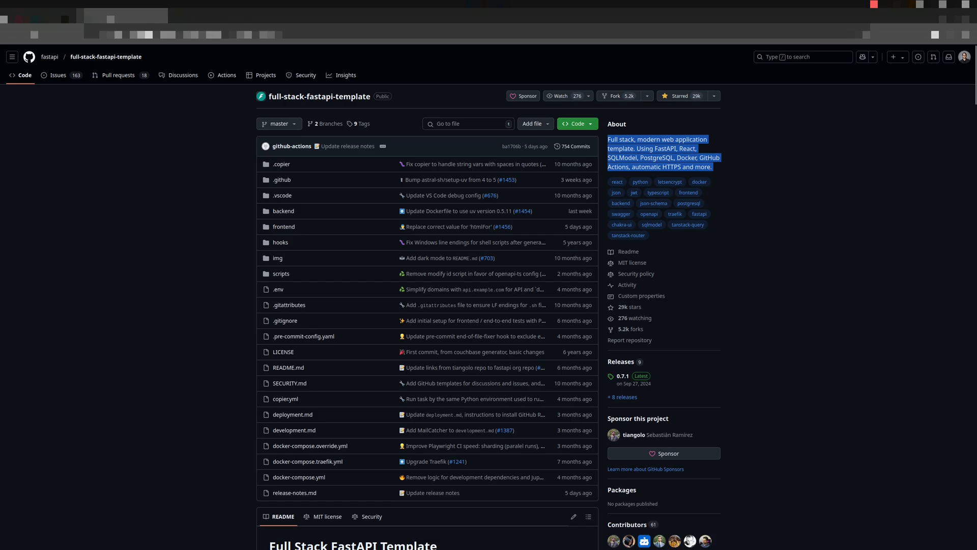
scroll("down", 3)
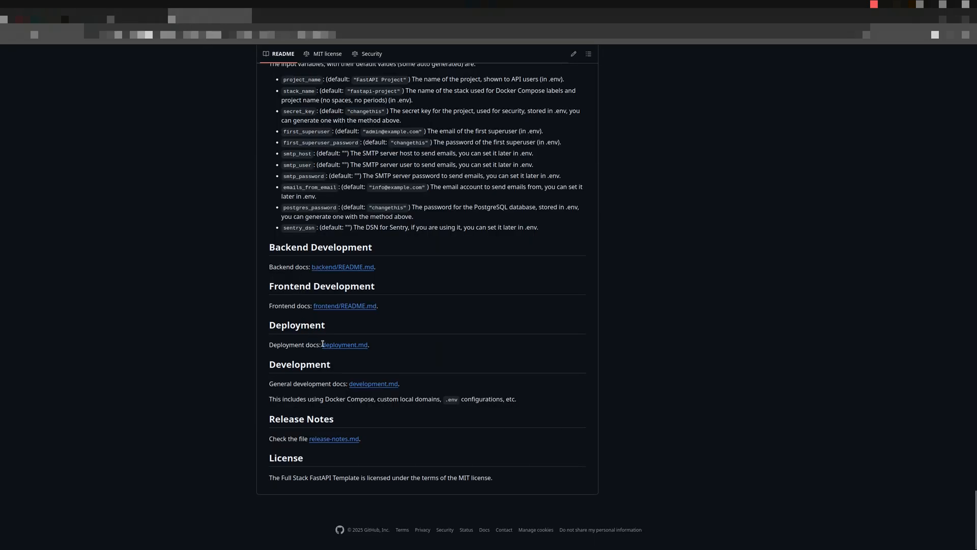
Follow the deployment.md link and read down to the Traefik Environment Variables section.
left_click(346, 344)
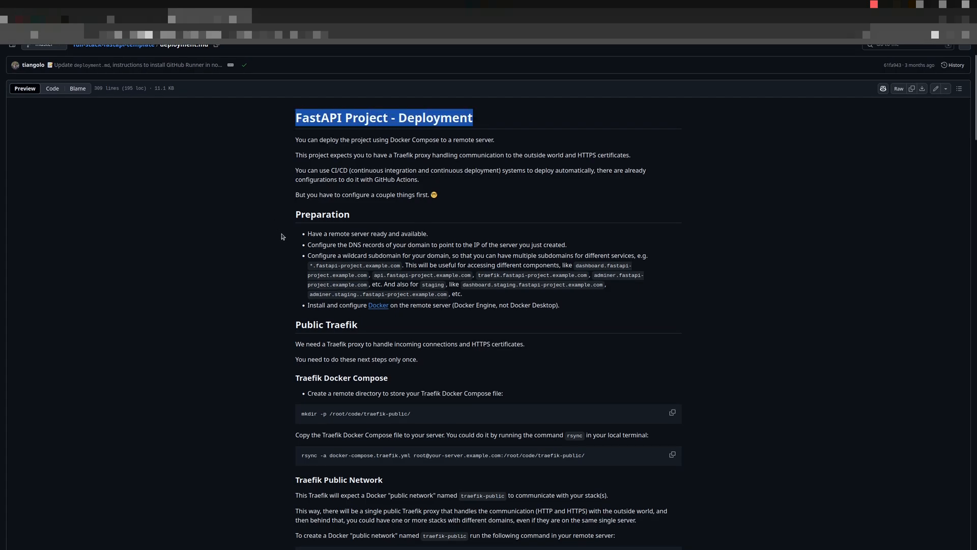
mouse_move(848, 347)
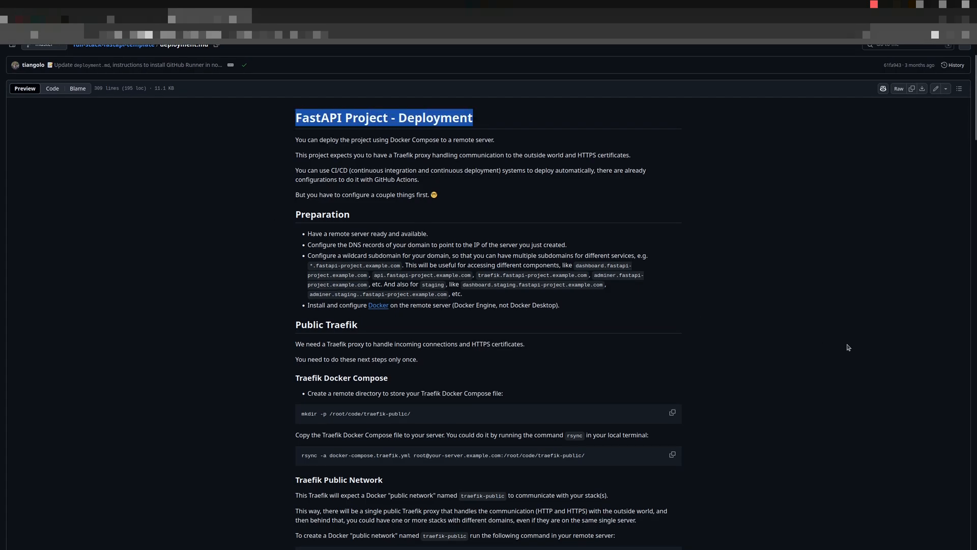
scroll("down", 3)
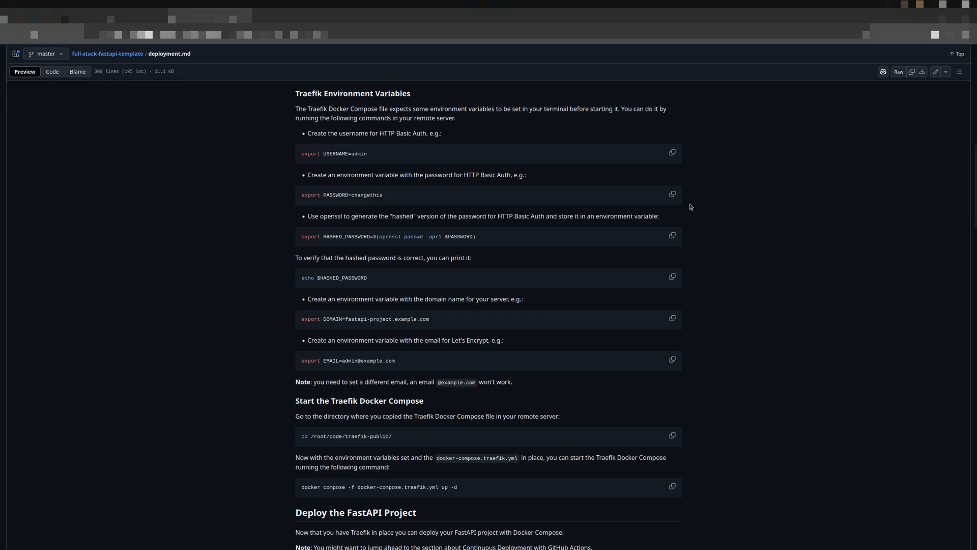
Return to the repo home and read the README's tech stack and dashboard screenshots to Interactive API Documentation.
left_click(106, 54)
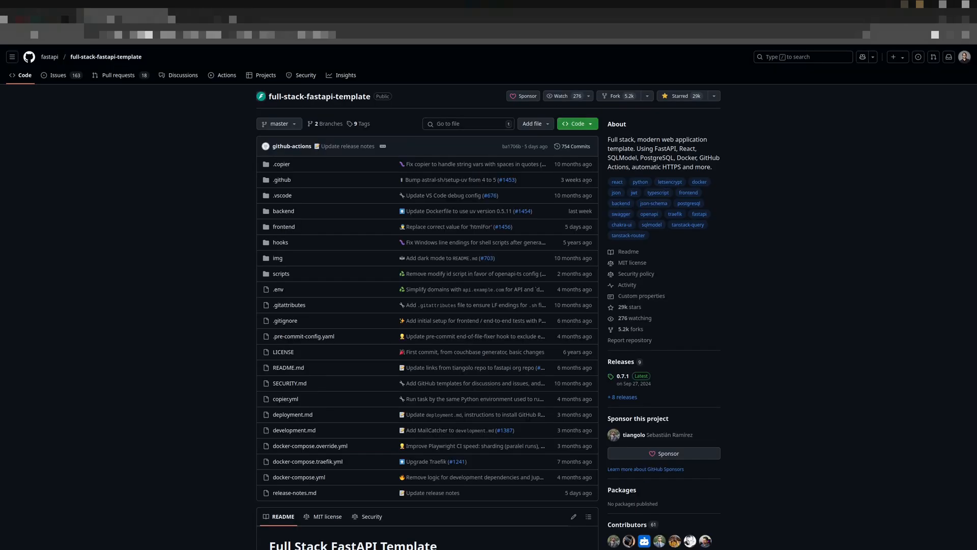
scroll("down", 3)
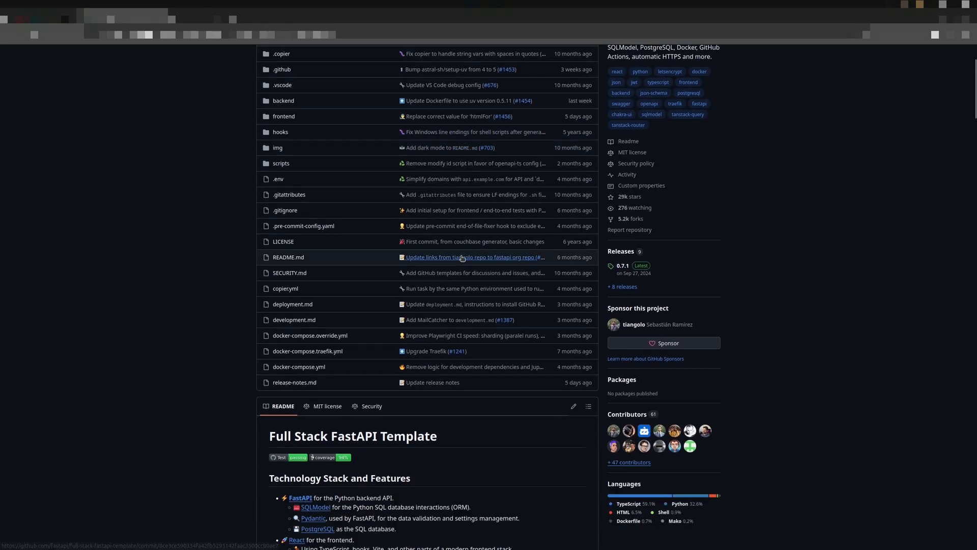
scroll("down", 3)
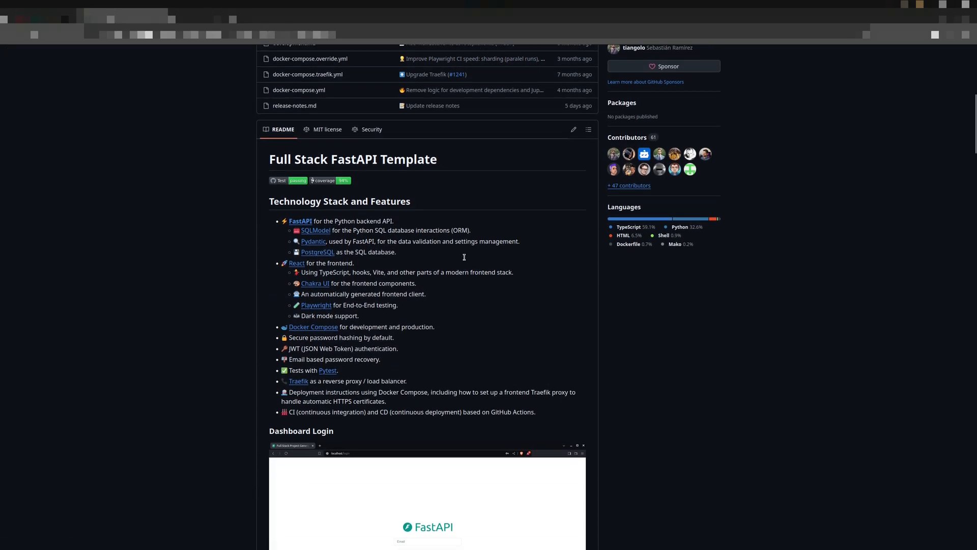
scroll("down", 3)
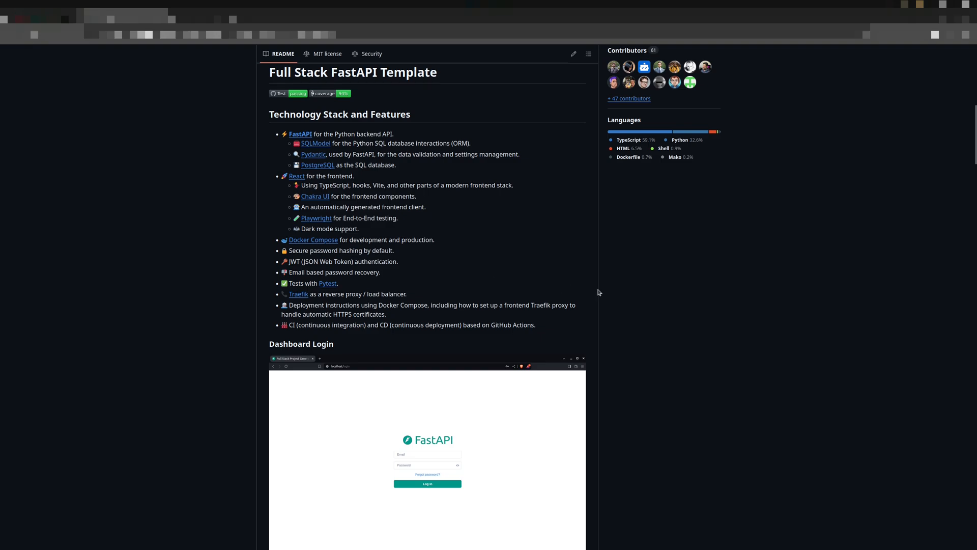
mouse_move(550, 325)
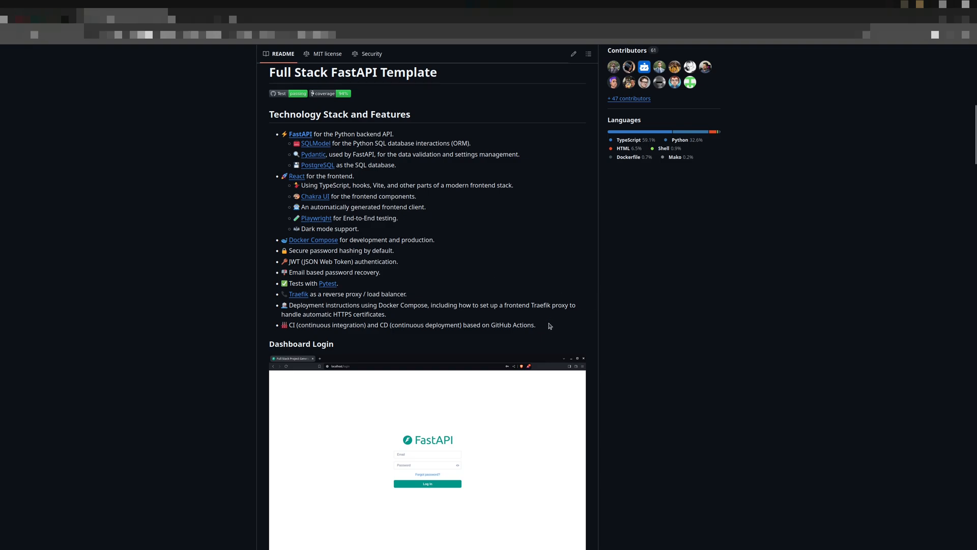
mouse_move(554, 325)
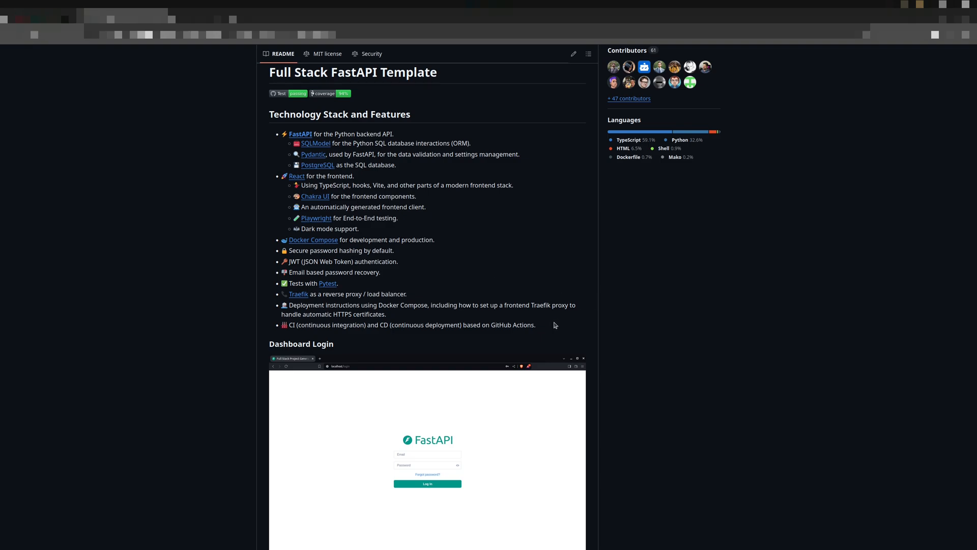
scroll("down", 3)
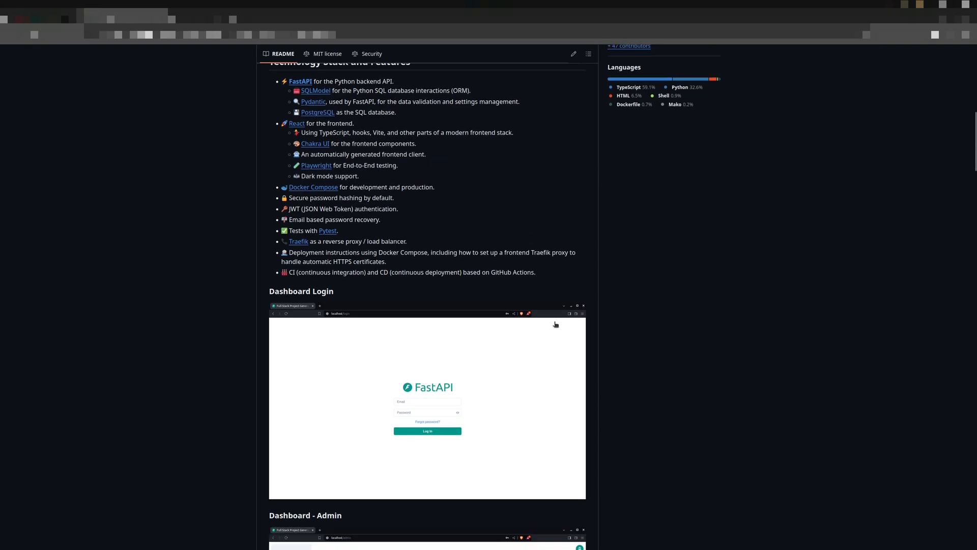
scroll("down", 3)
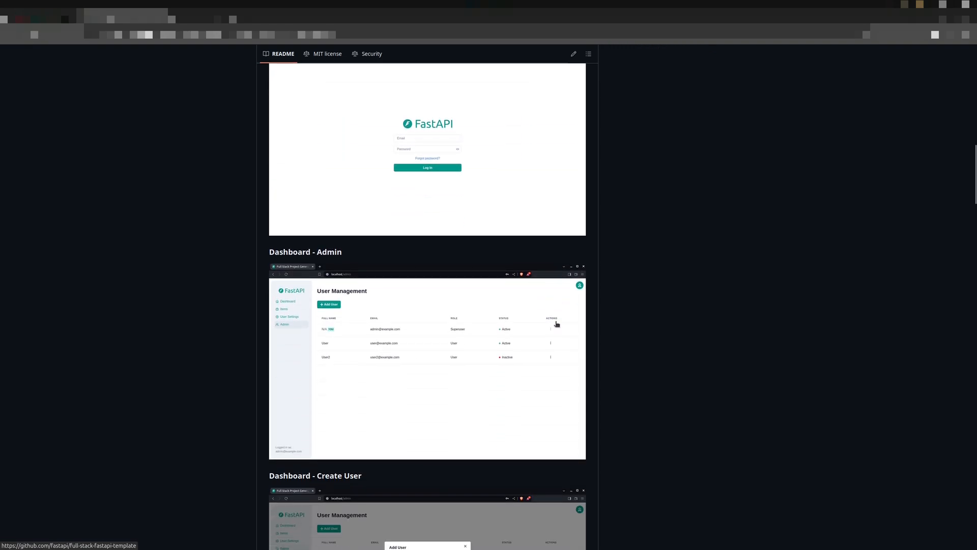
scroll("down", 3)
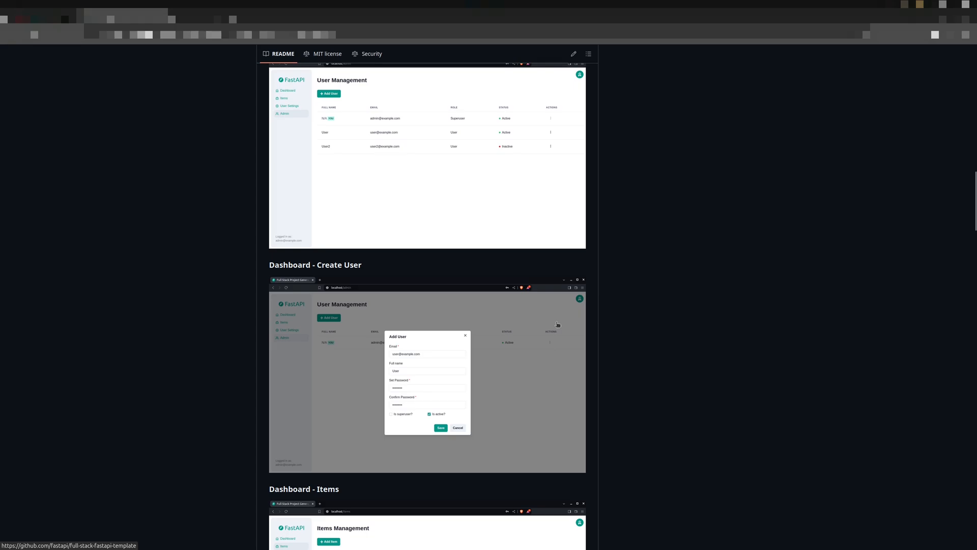
scroll("down", 3)
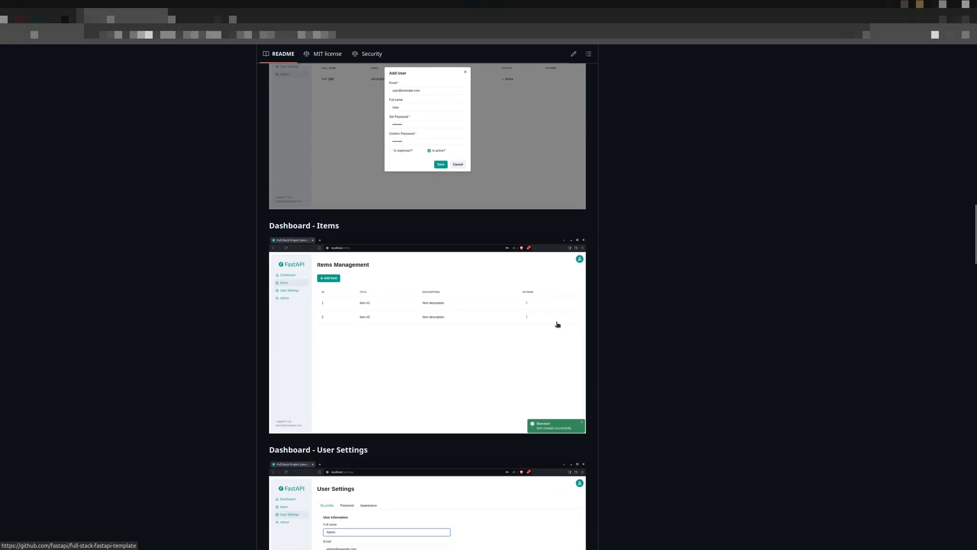
scroll("down", 3)
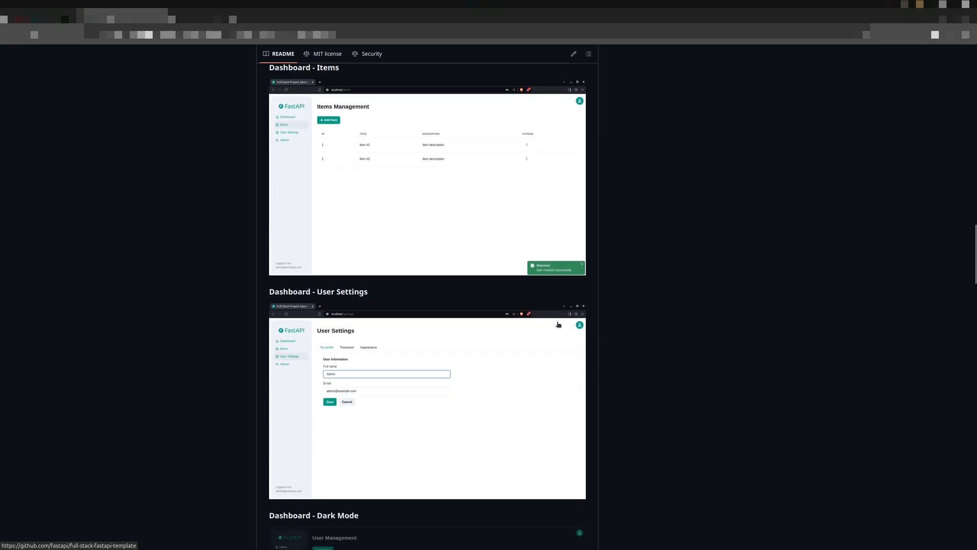
scroll("down", 3)
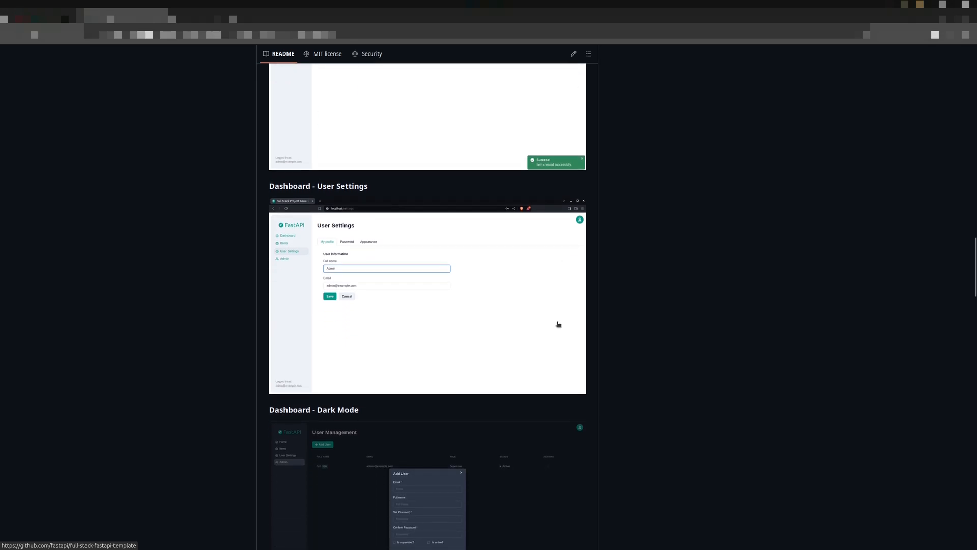
scroll("down", 3)
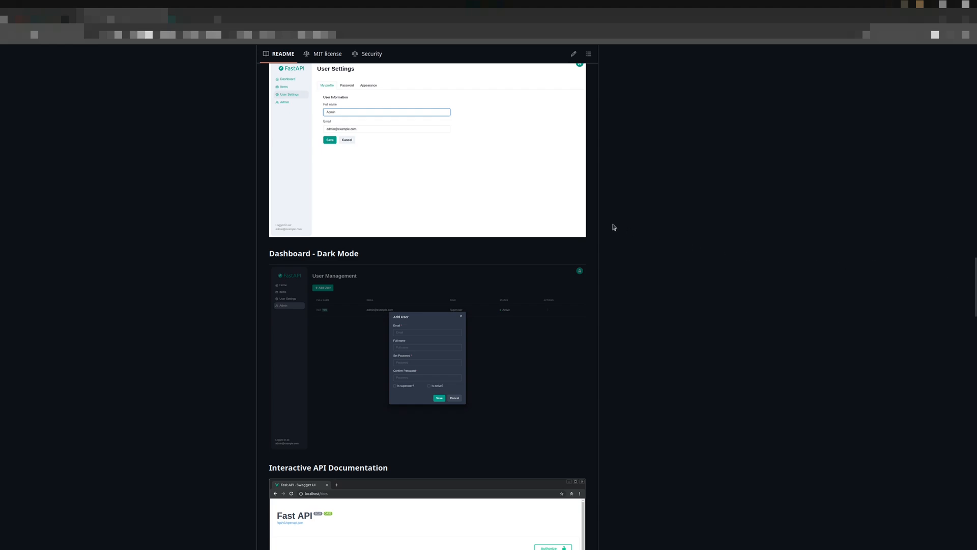
mouse_move(593, 230)
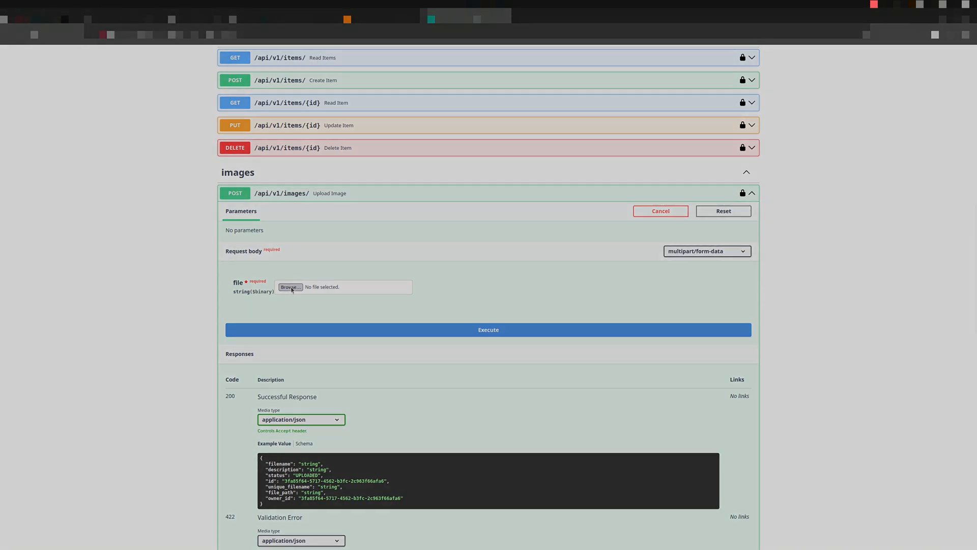
Upload 2024_05_03_2_0000536.jpg through the image upload endpoint.
left_click(290, 287)
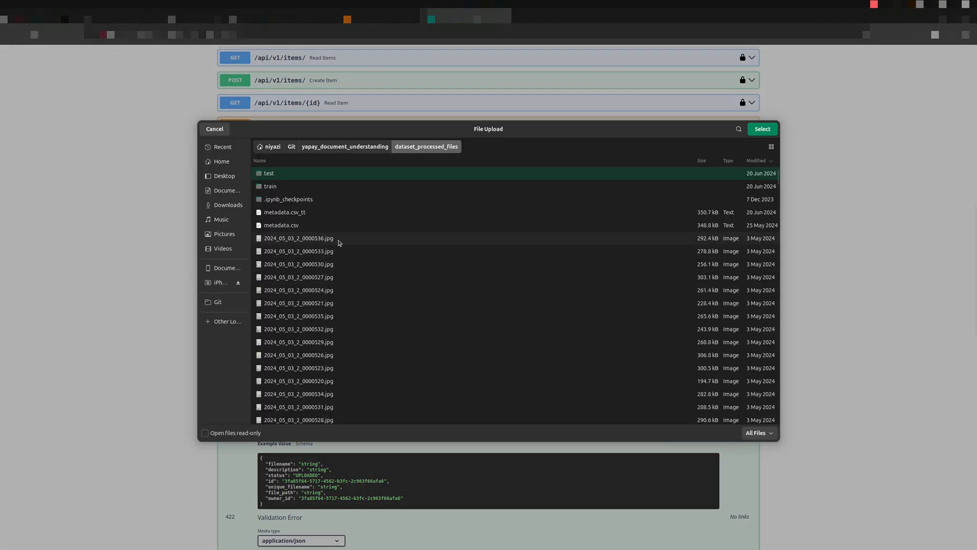
left_click(762, 129)
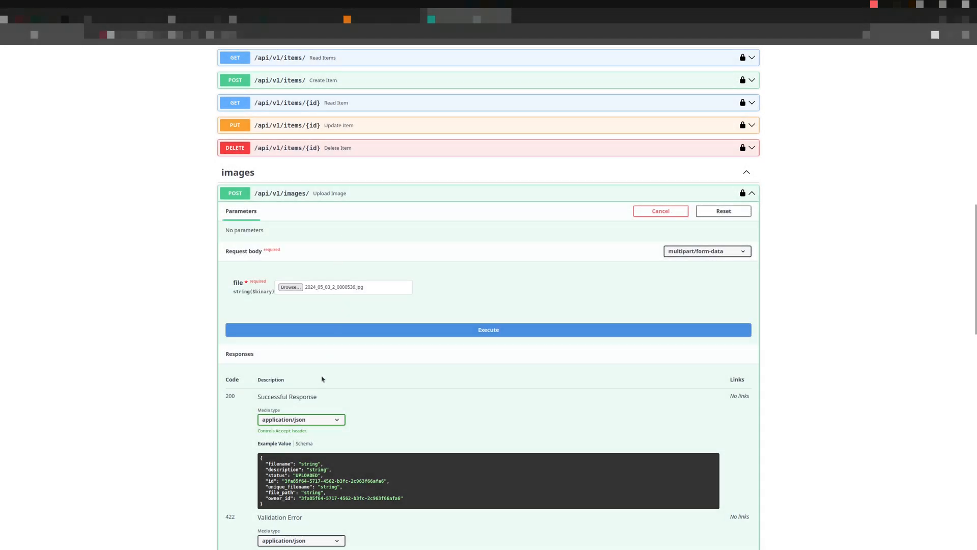
left_click(488, 329)
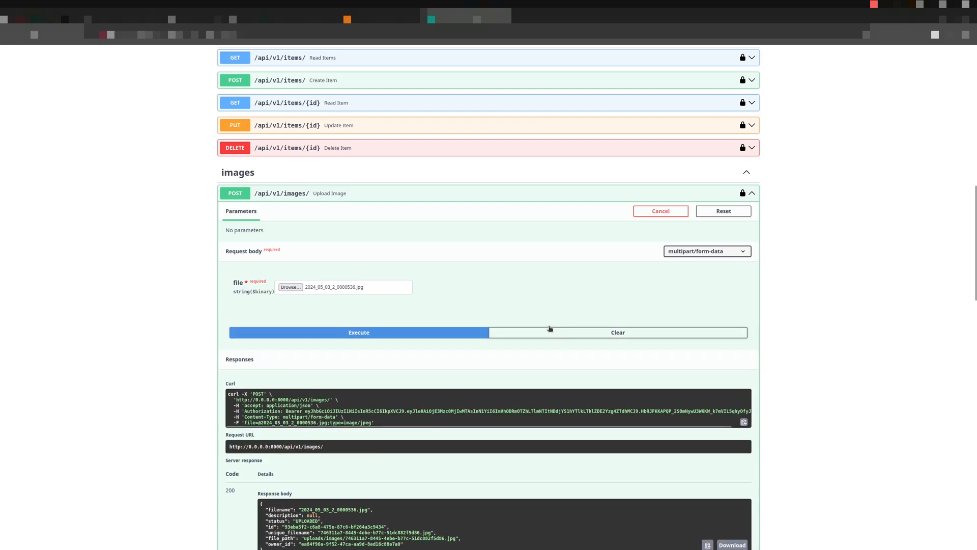
Fetch the uploaded image by ID via GET /api/v1/images/{id}, returning COMPLETED receipt details.
scroll("down", 3)
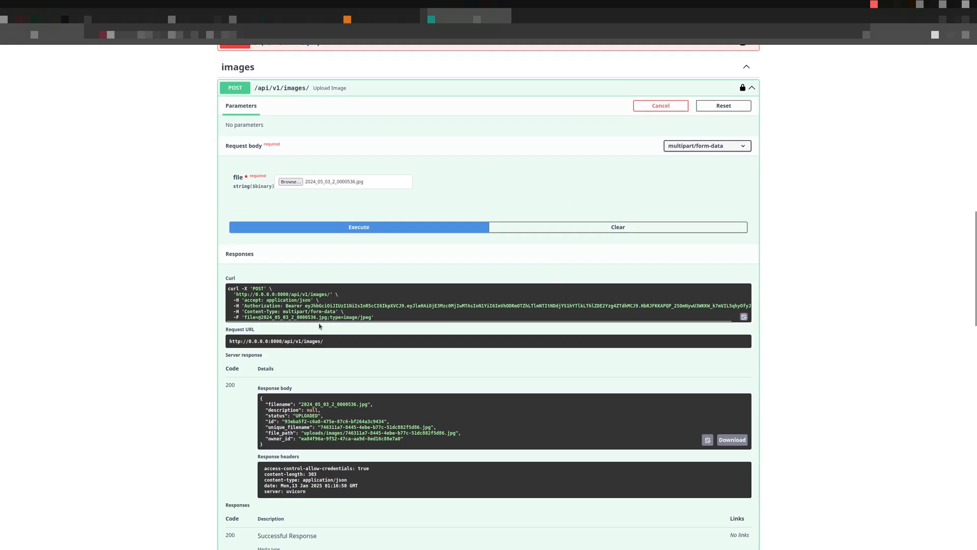
scroll("down", 3)
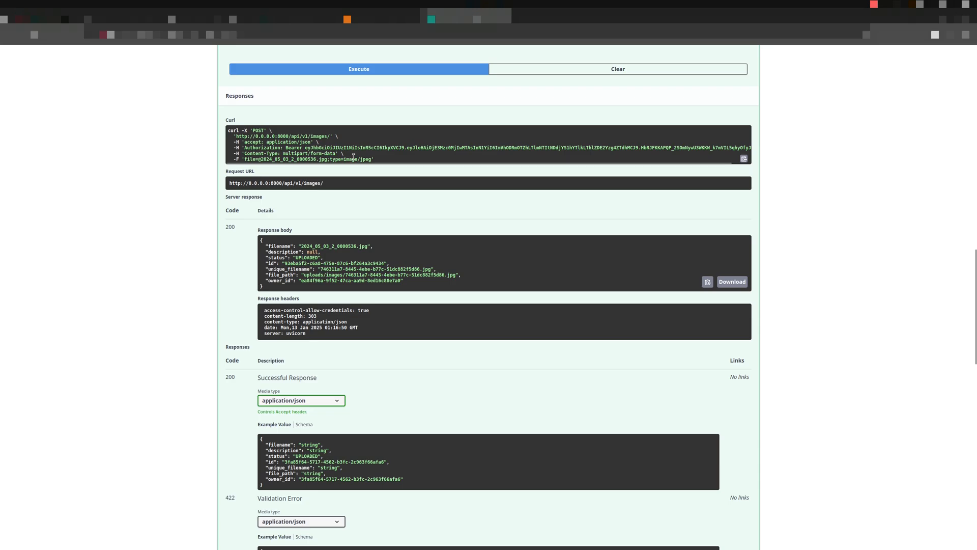
scroll("down", 3)
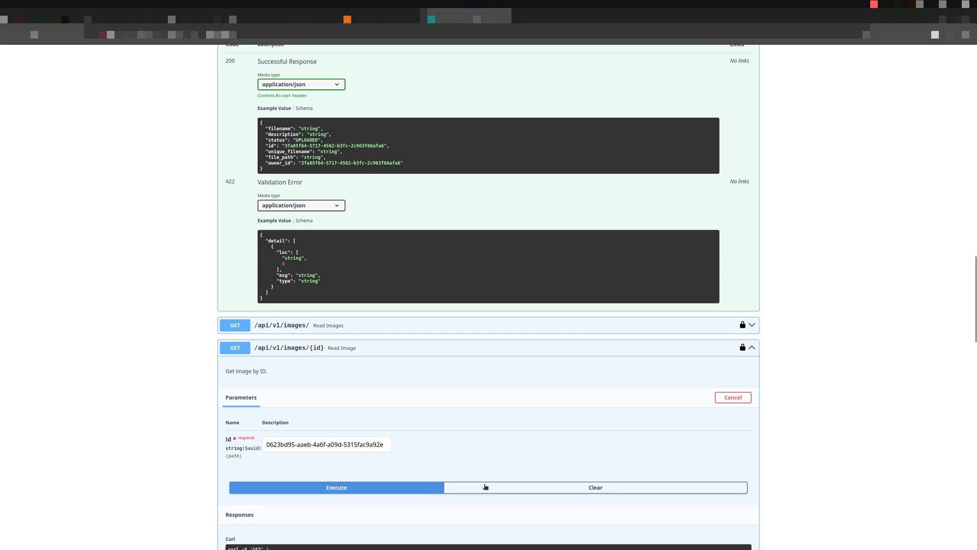
left_click(336, 487)
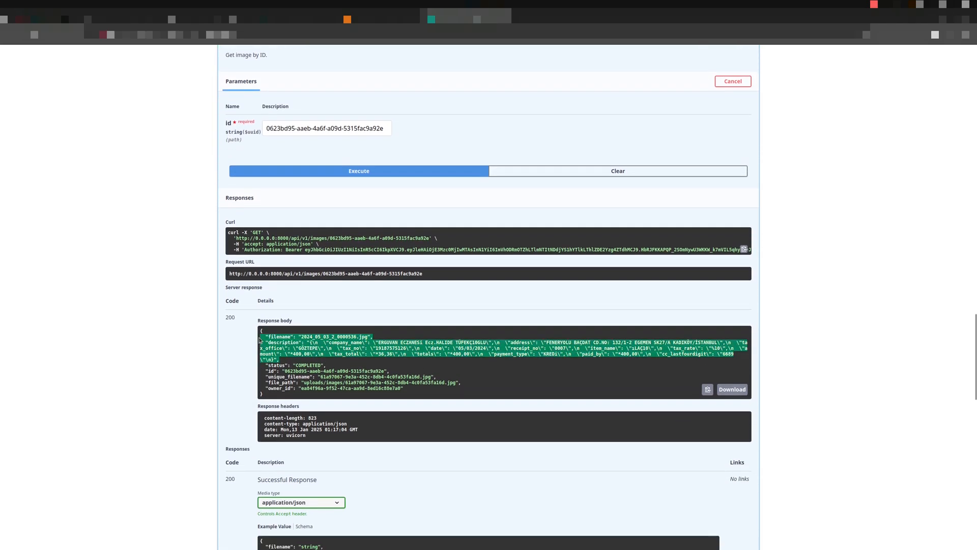
mouse_move(483, 393)
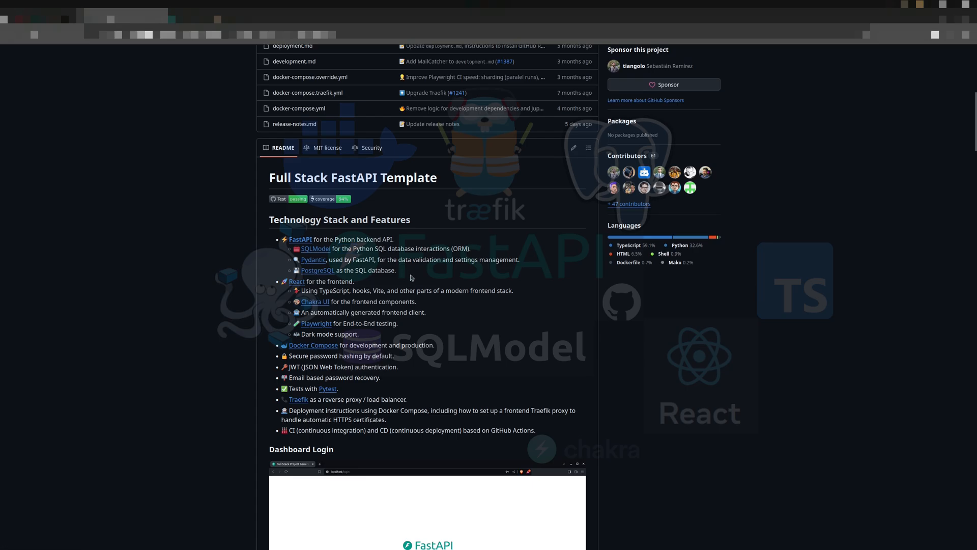
mouse_move(389, 281)
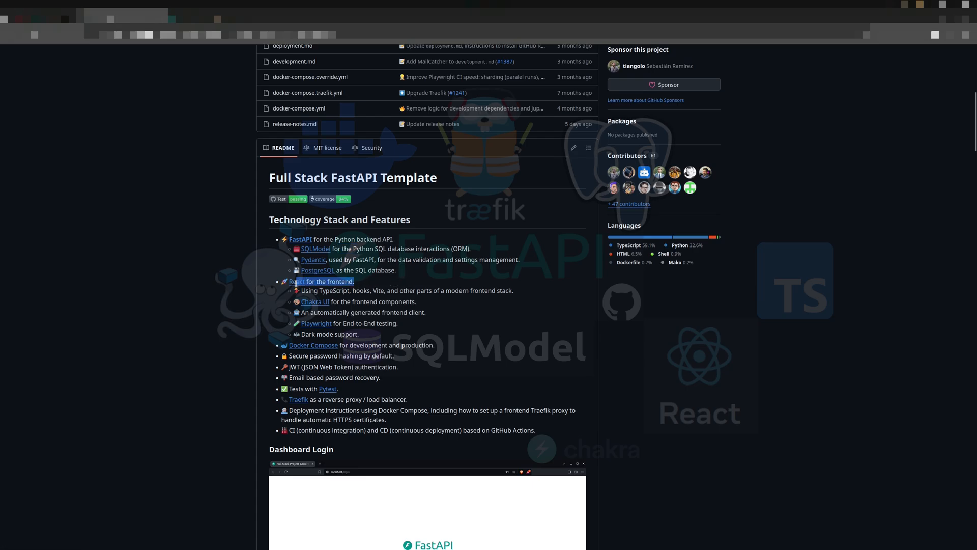
mouse_move(355, 305)
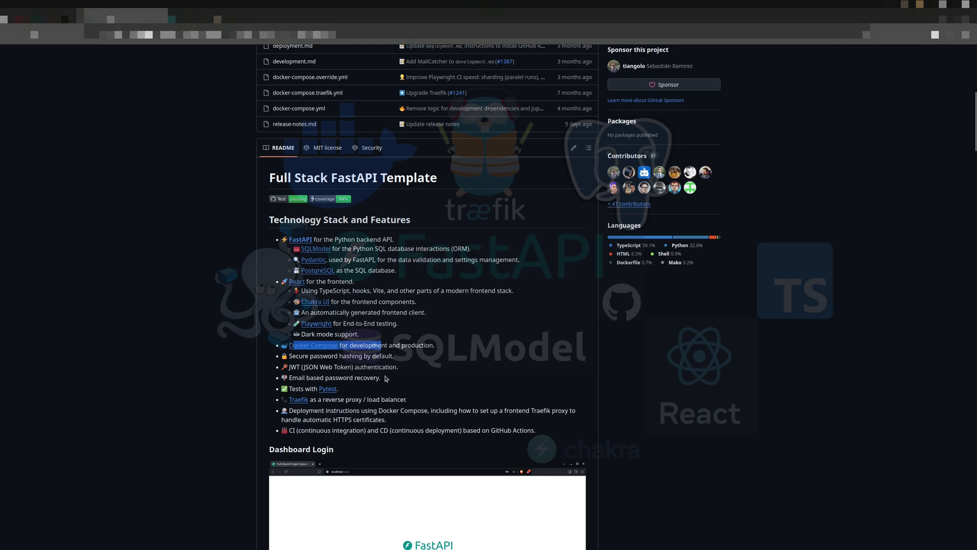
mouse_move(379, 430)
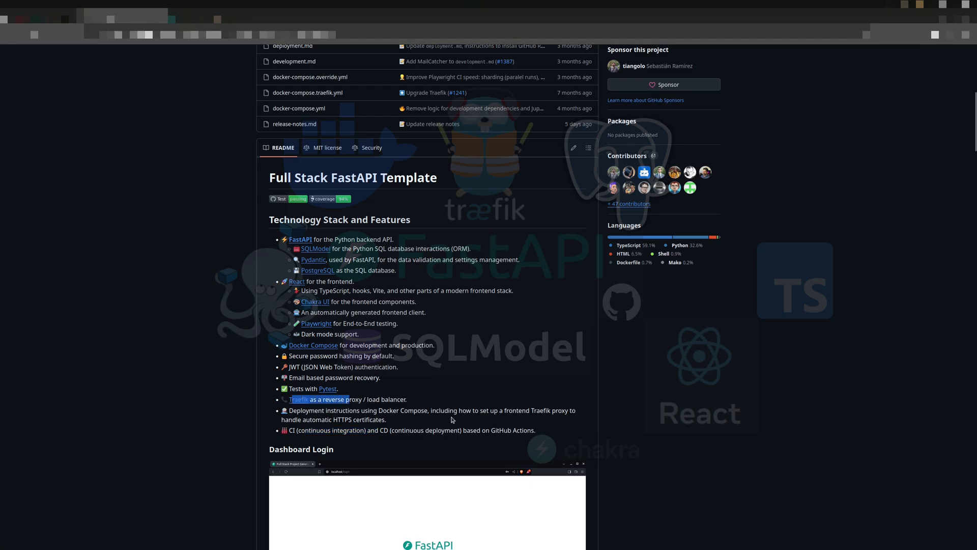
mouse_move(452, 420)
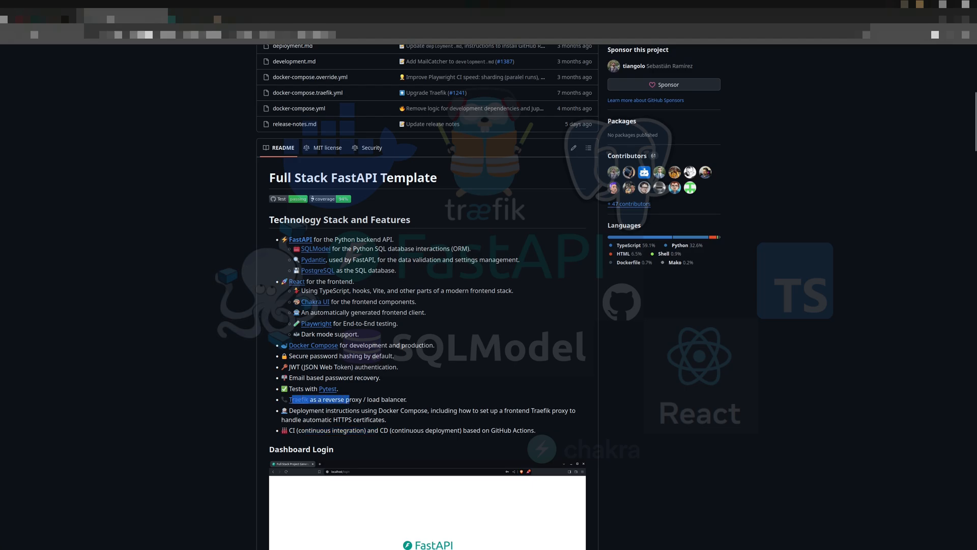
left_click(354, 123)
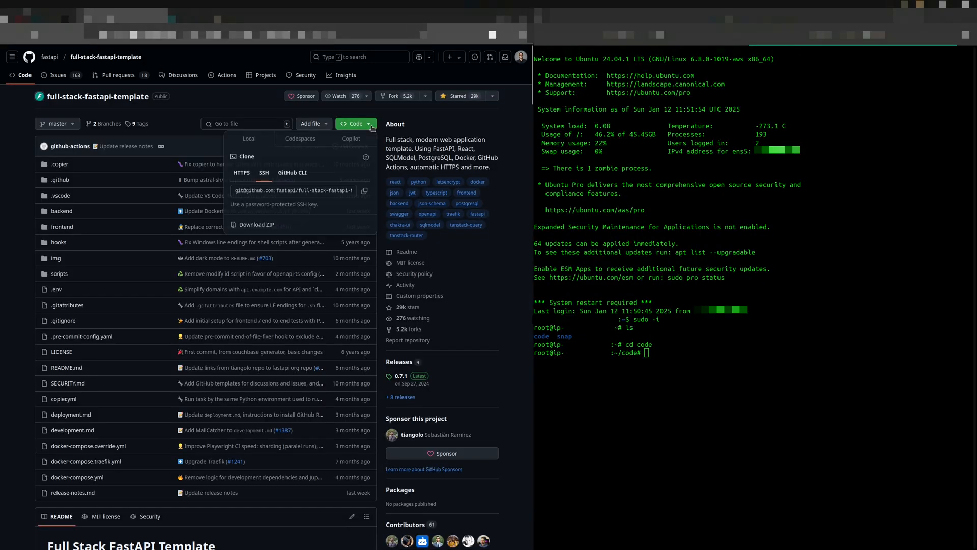
type("gi")
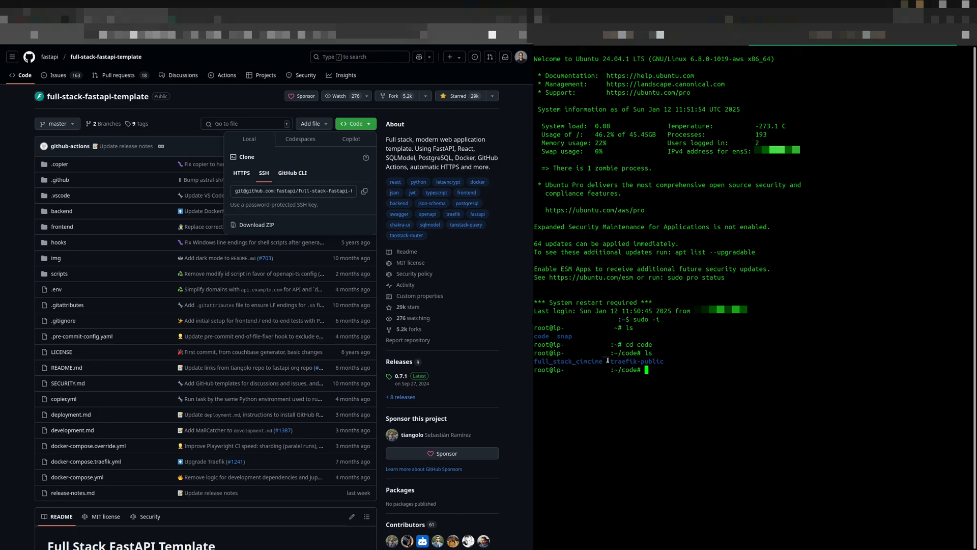
double_click(568, 361)
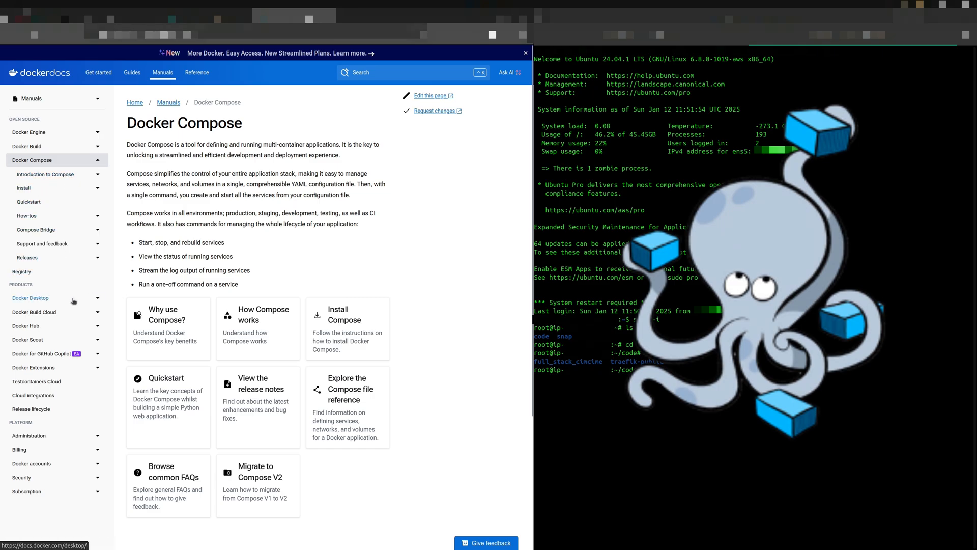
mouse_move(52, 301)
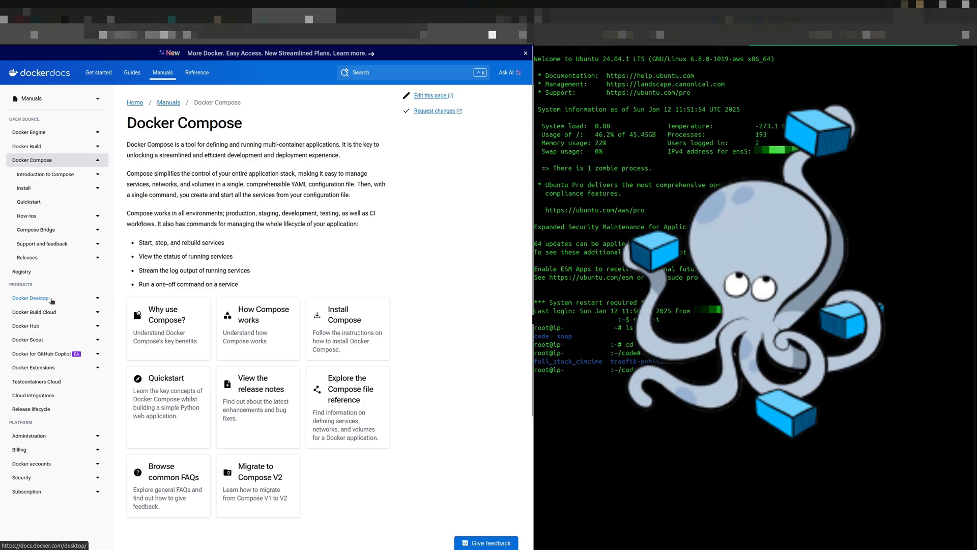
left_click(30, 298)
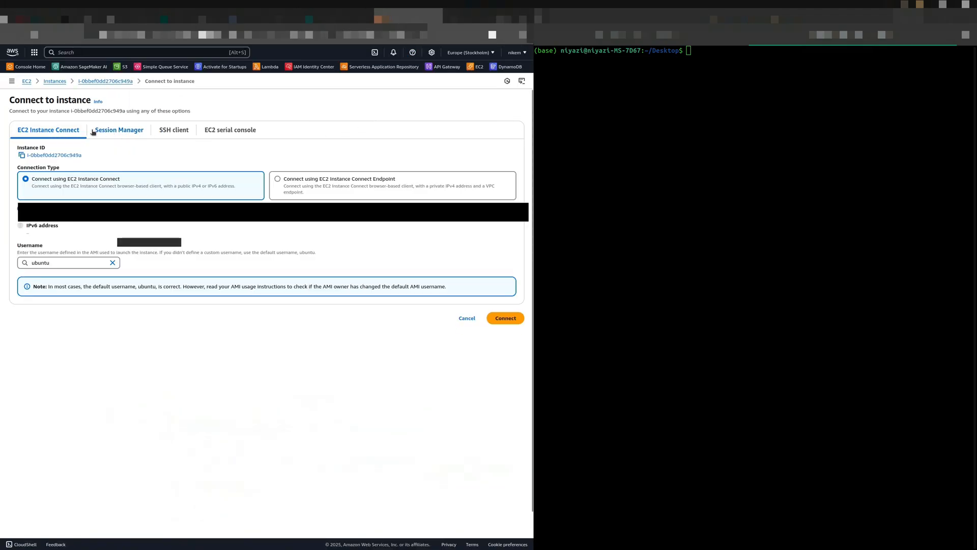
Connect to the instance with ssh -i "mykeypair.pem" ubuntu@... and switch to root with sudo -i.
left_click(173, 129)
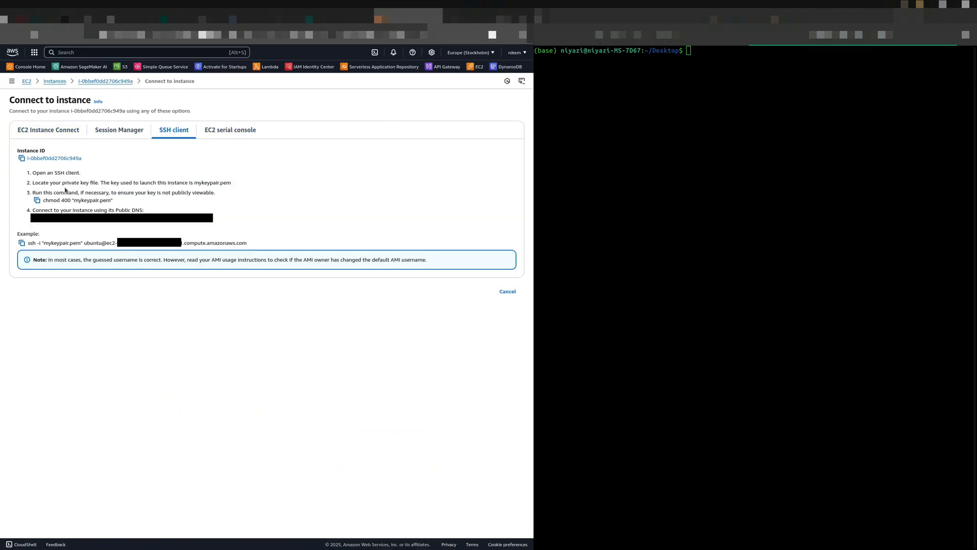
left_click_drag(32, 172, 145, 210)
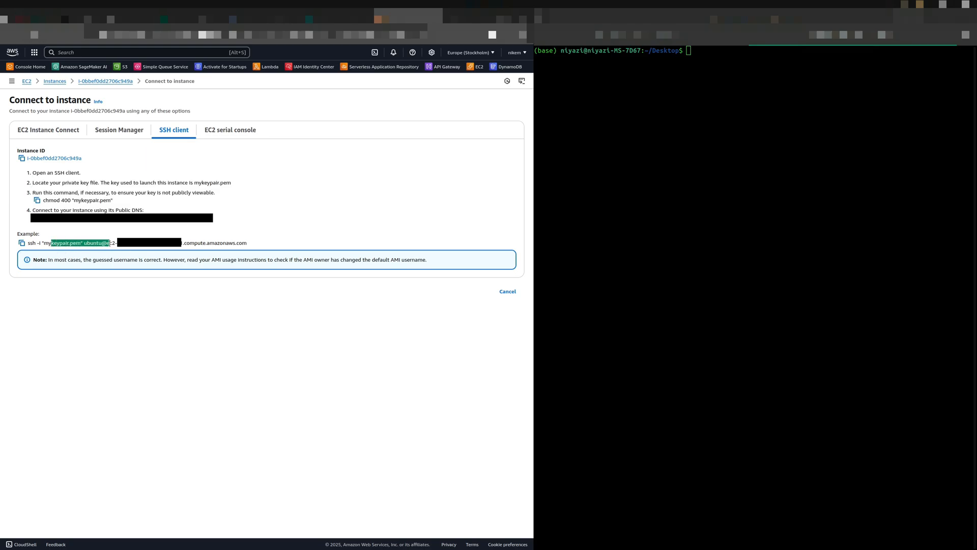
type("ssh -i \"mykeypair.pem\" ubuntu@")
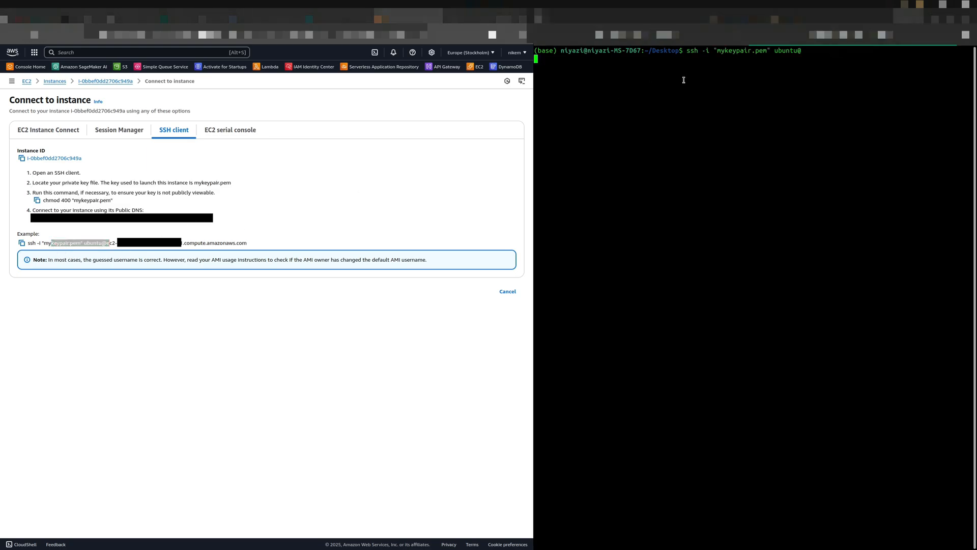
key("Return")
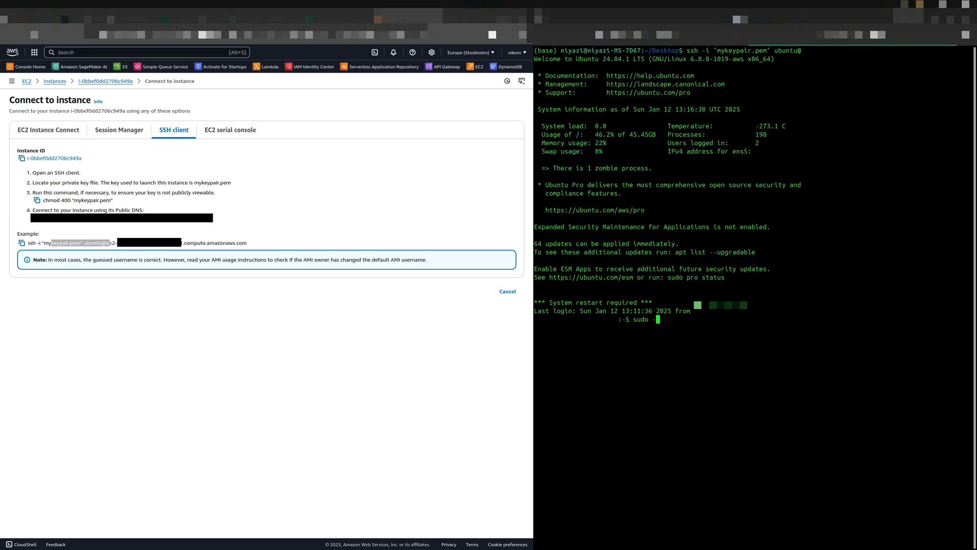
key("Return")
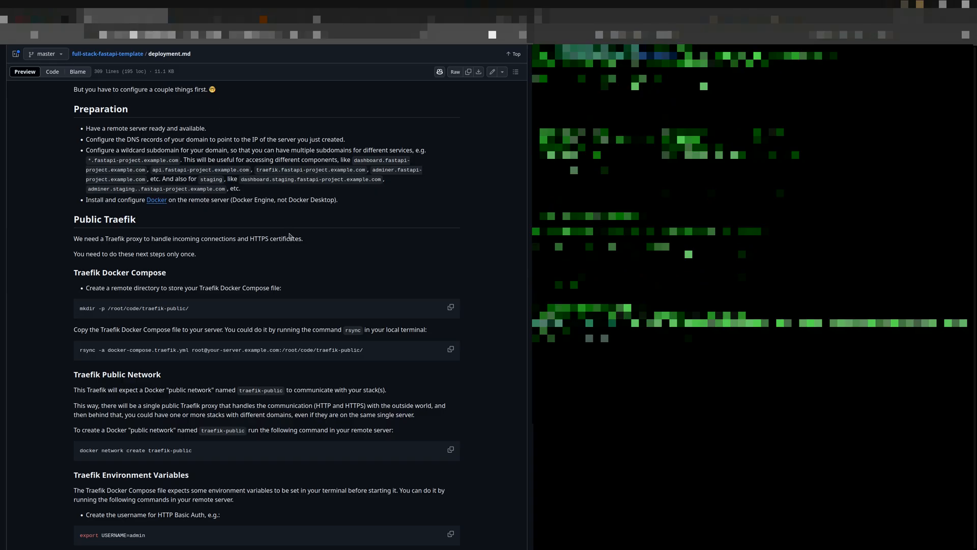
Scroll deployment.md to the Traefik Public Network step with the docker network create command.
scroll("up", 3)
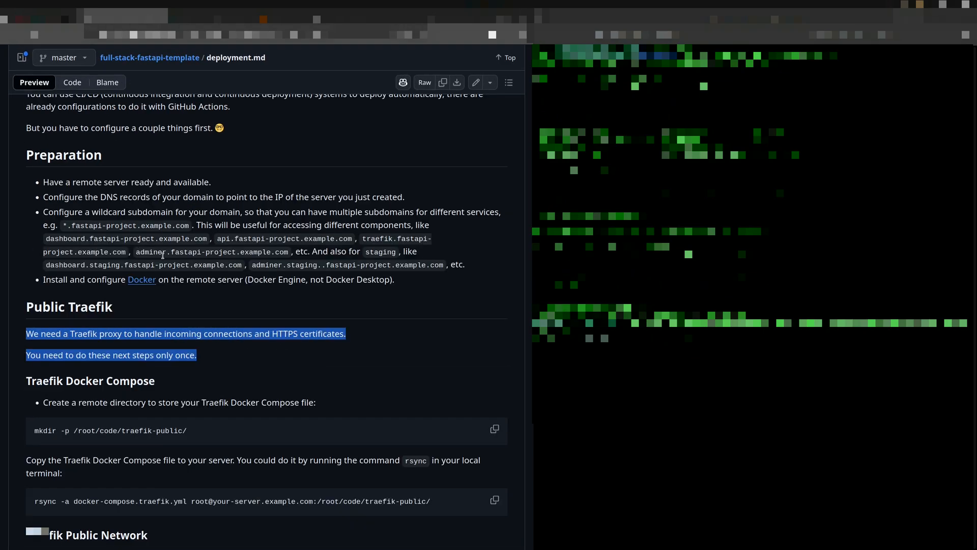
mouse_move(209, 266)
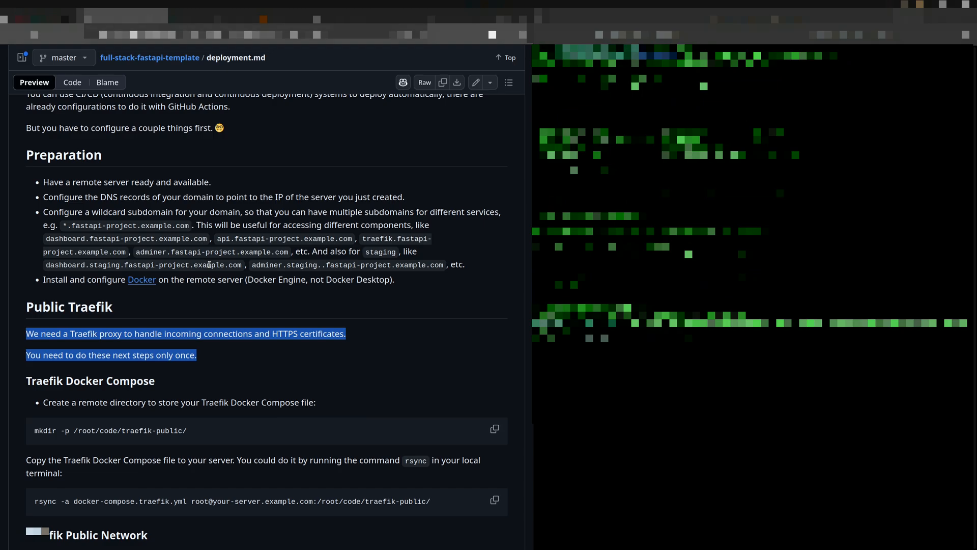
scroll("down", 3)
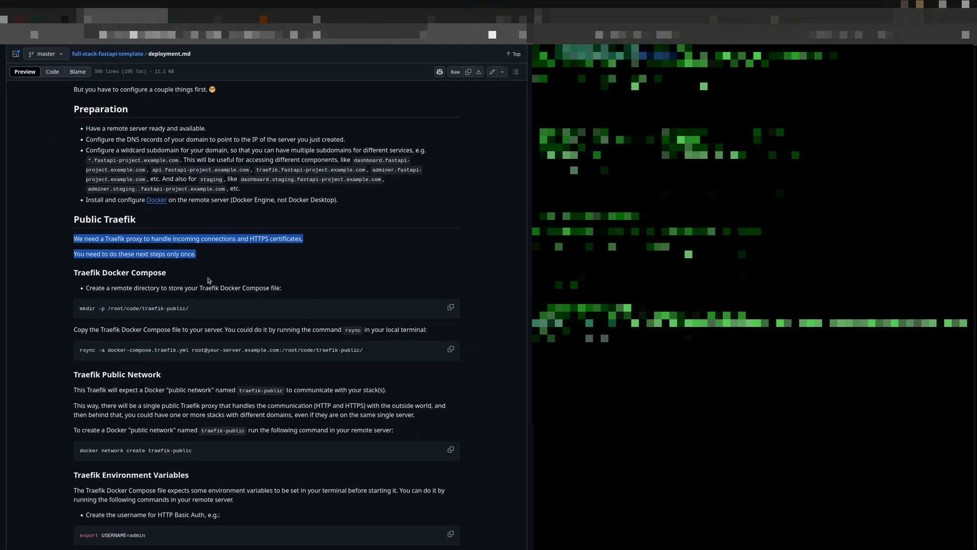
scroll("down", 3)
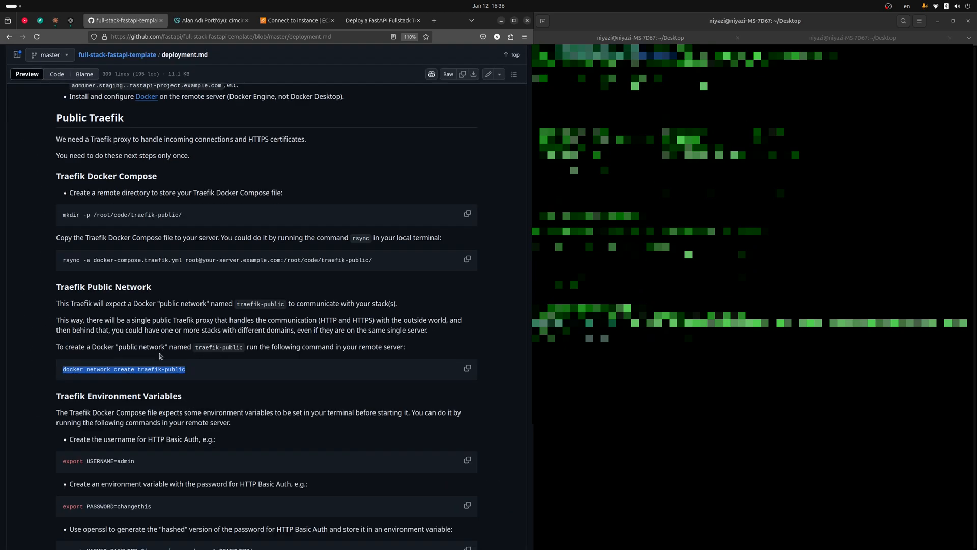
Zoom out and scroll through Traefik environment variables and start command to the FastAPI Environment Variables.
scroll("down", 3)
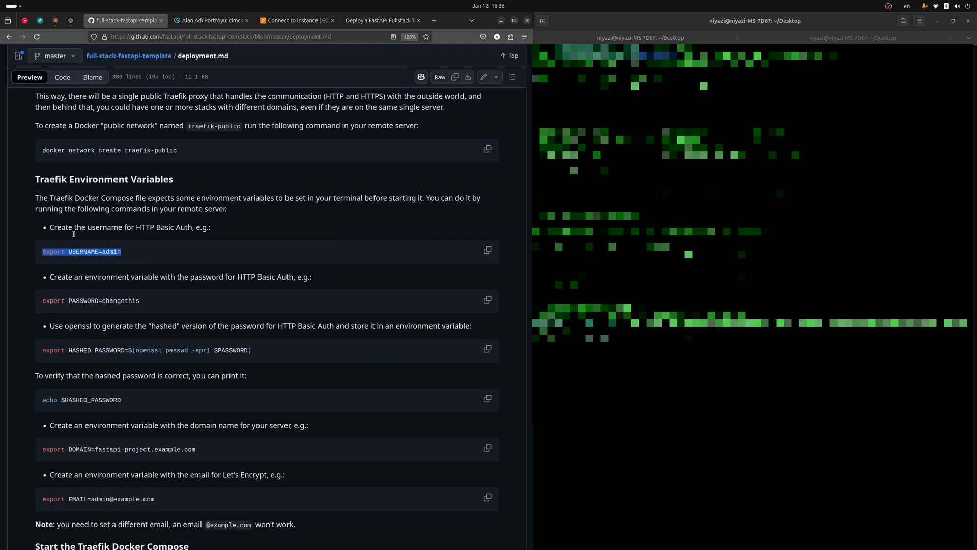
left_click(409, 37)
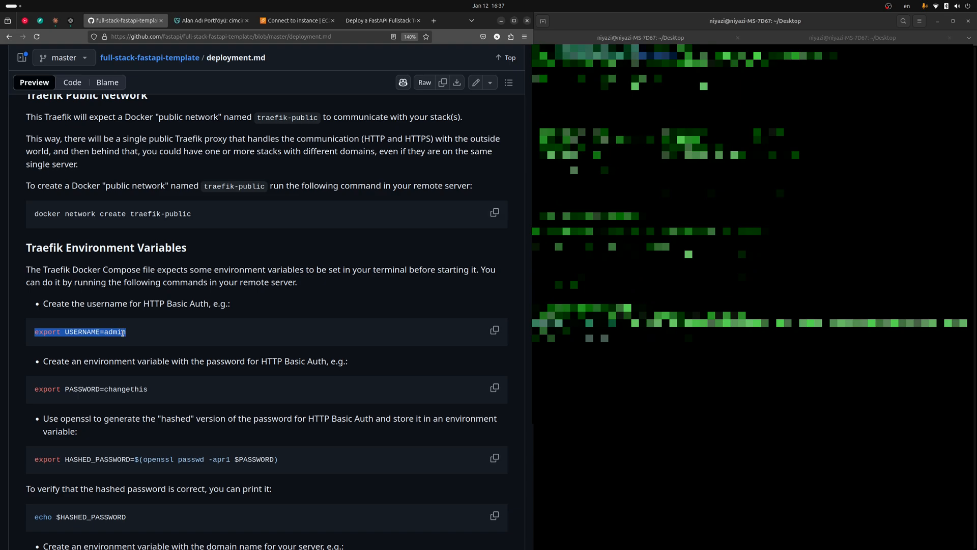
mouse_move(131, 349)
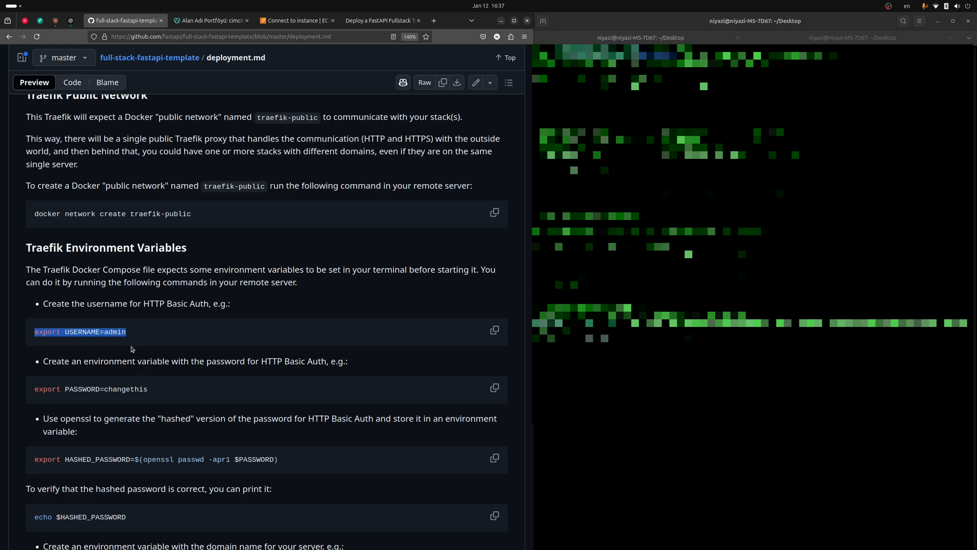
mouse_move(129, 335)
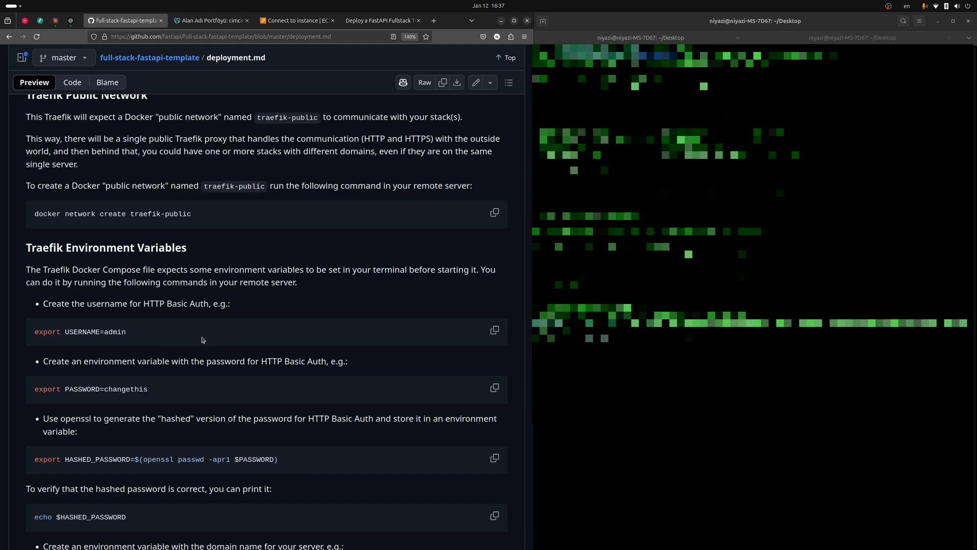
scroll("down", 3)
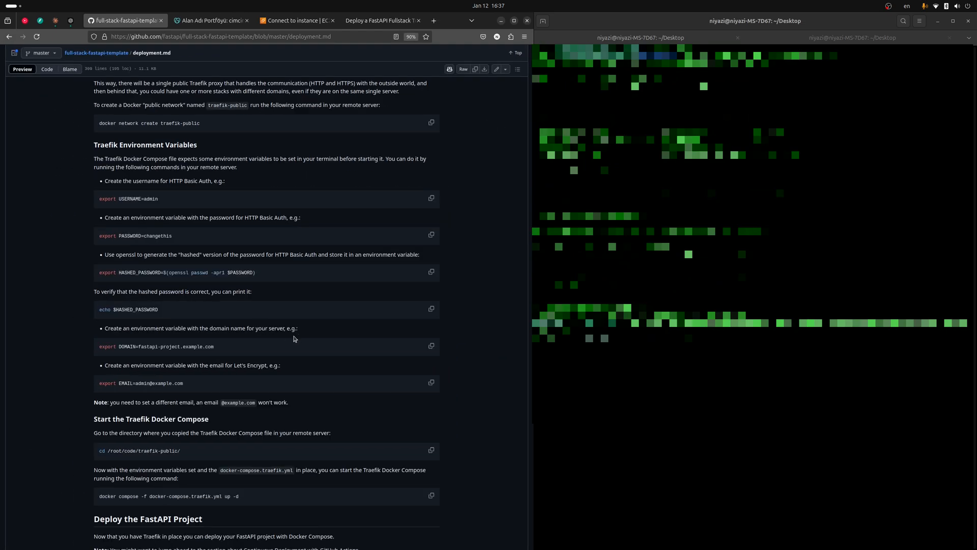
scroll("down", 3)
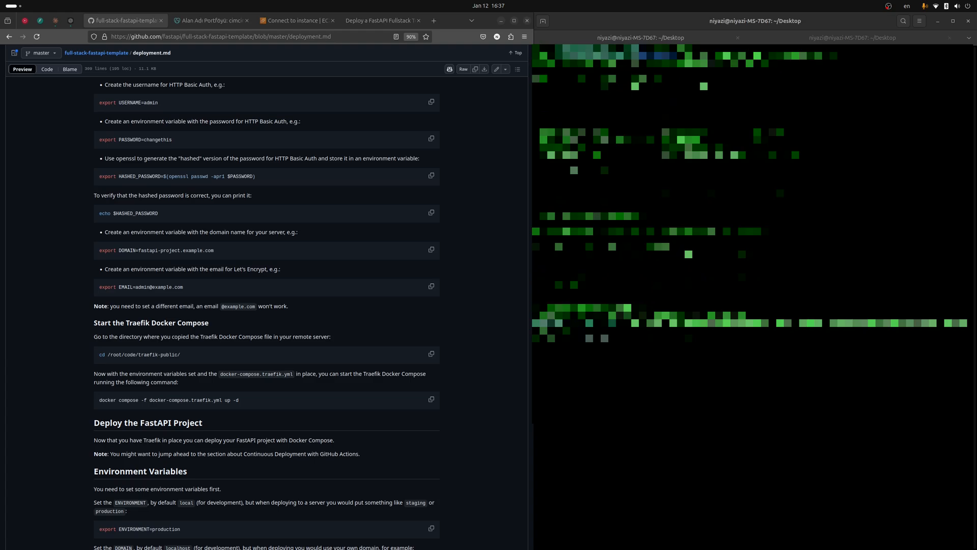
mouse_move(178, 150)
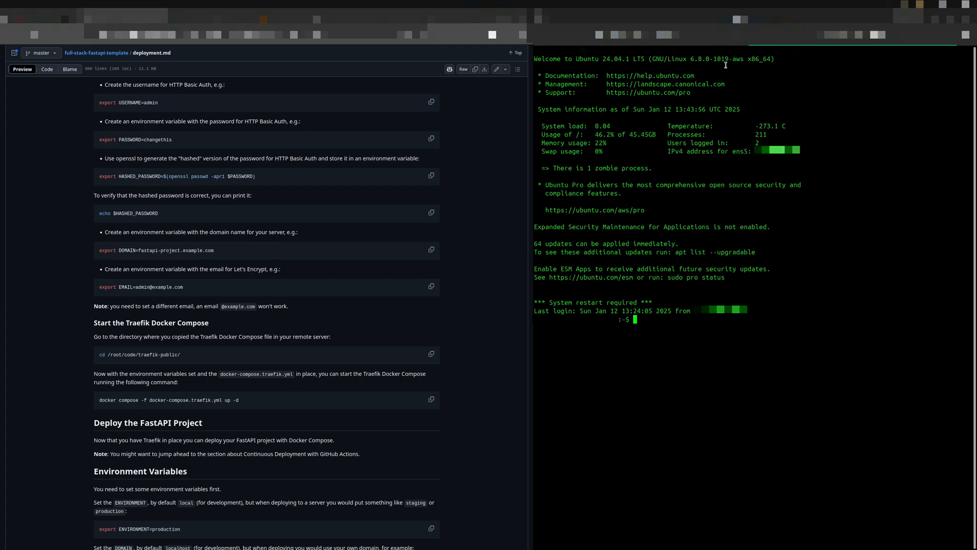
Become root with sudo -i, edit ~/.bashrc in vim, then head into the code directory.
type("sud")
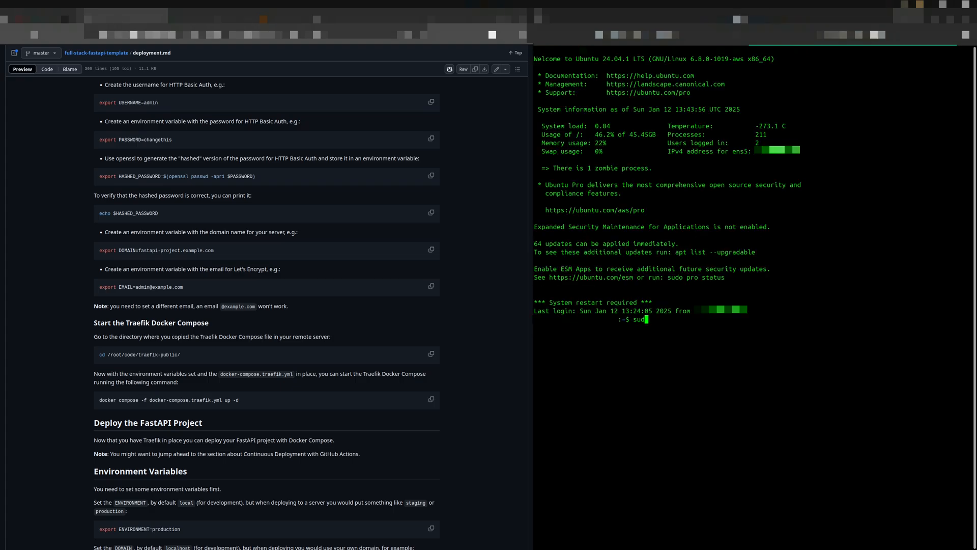
type("-i")
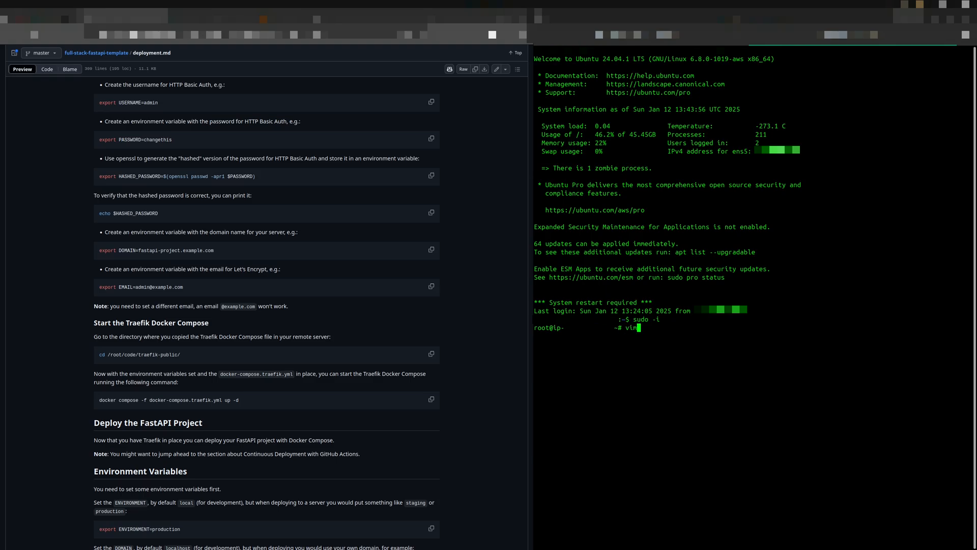
type(".bashr")
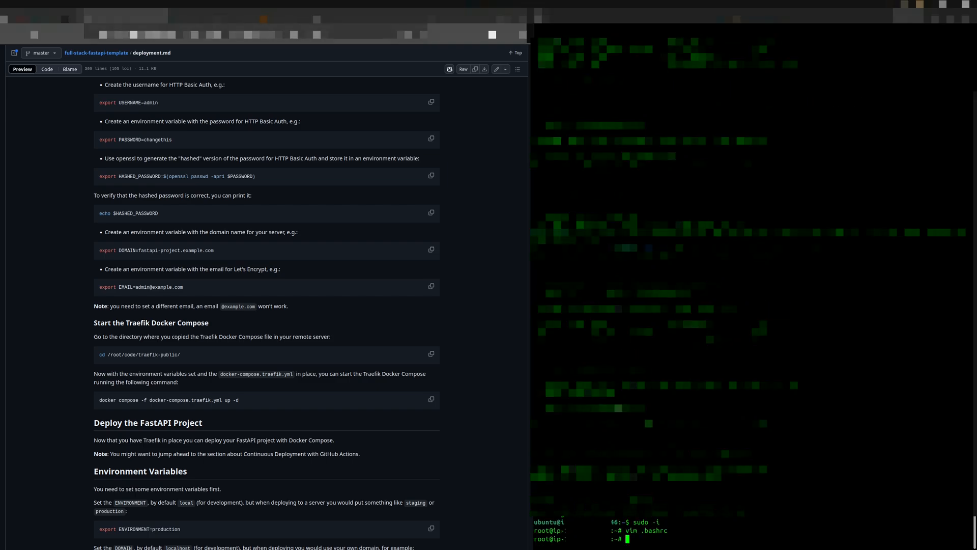
type("cd co")
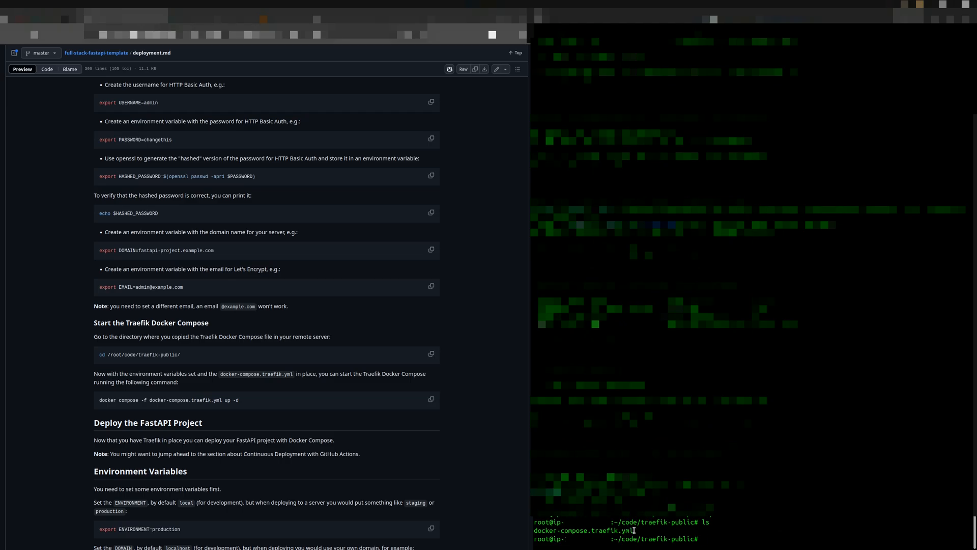
Clear the screen and compose 'docker compose -f docker-compose.traefik.yml up -d --build'.
double_click(585, 530)
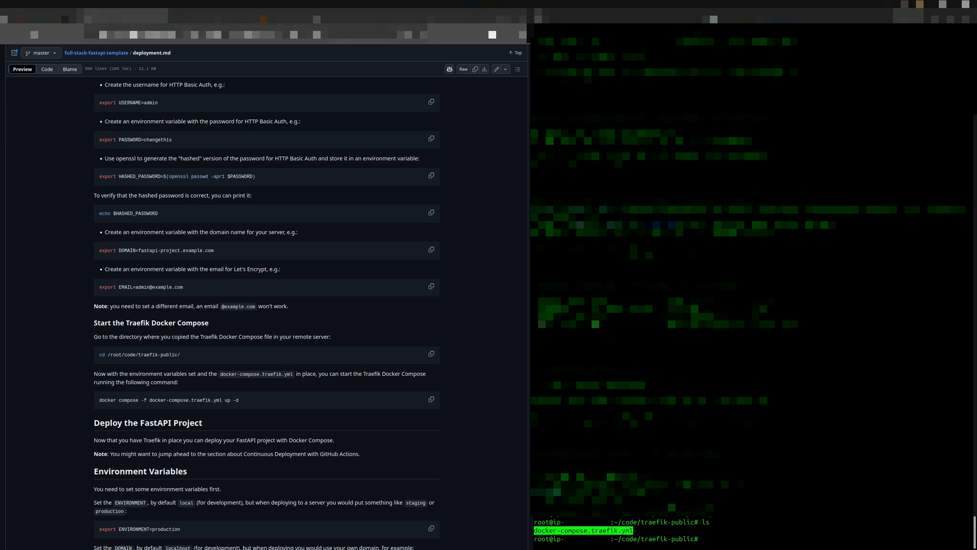
type("clear")
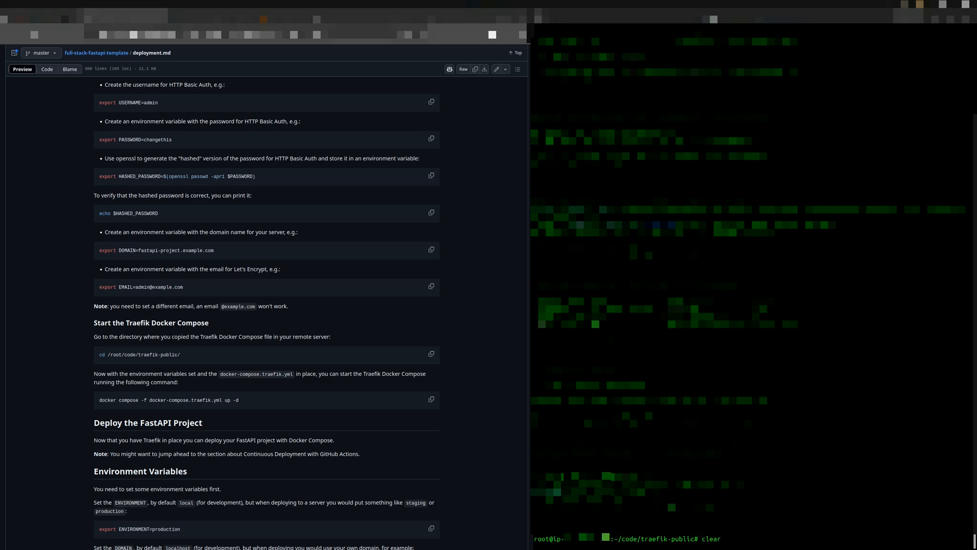
key("Return")
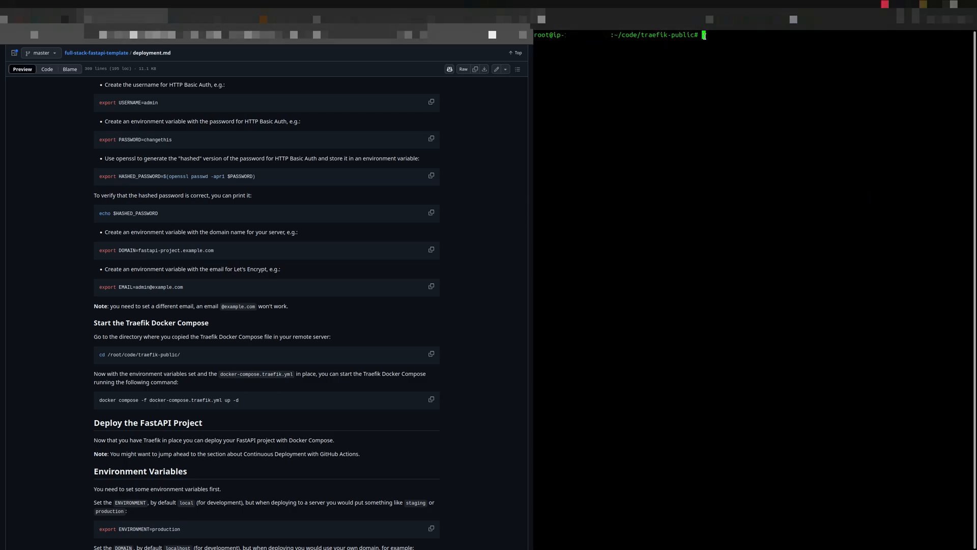
type("docker compose -f docker-compose.traefik.yml up -d")
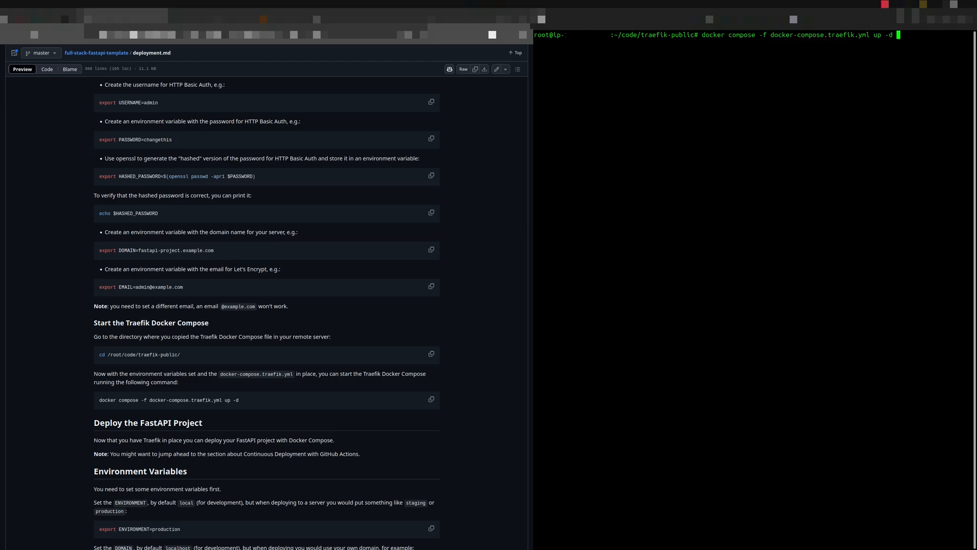
type("--build")
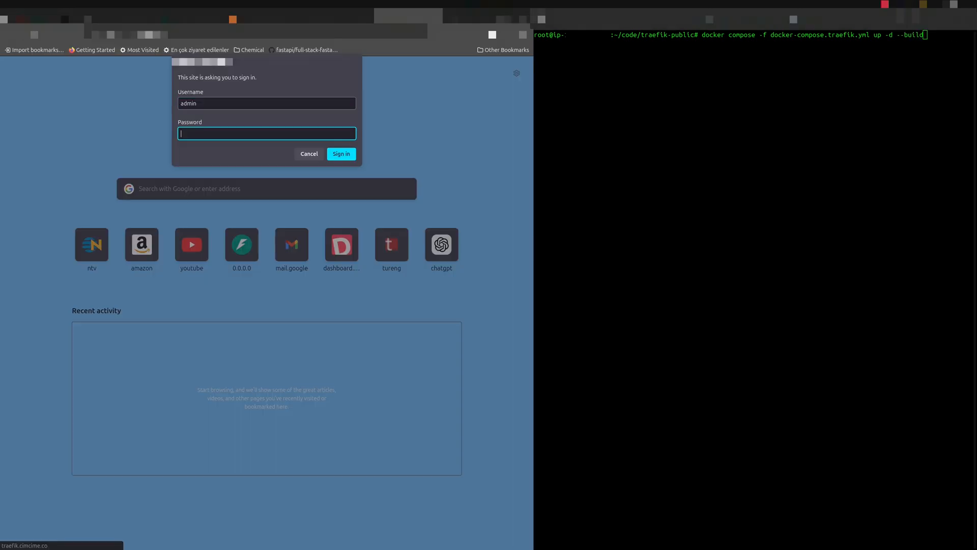
Sign in to the Traefik dashboard with the admin credentials.
left_click(341, 154)
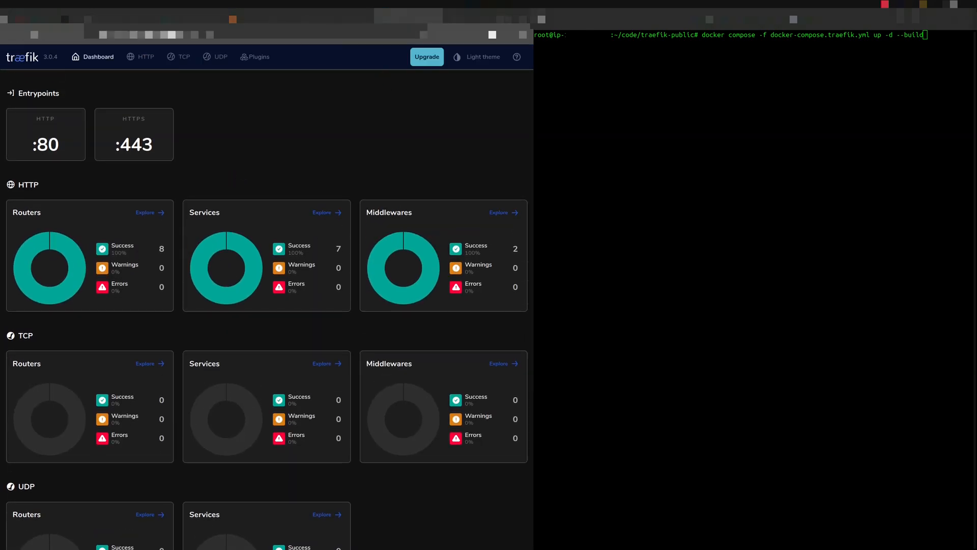
mouse_move(293, 113)
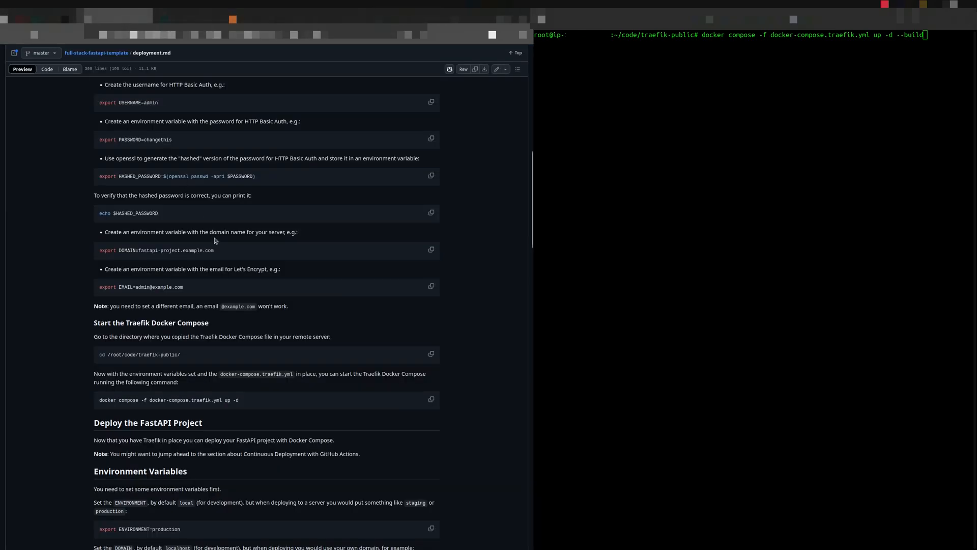
Bring up VS Code on the Alembic start migration and hide the file tree for more room.
scroll("up", 3)
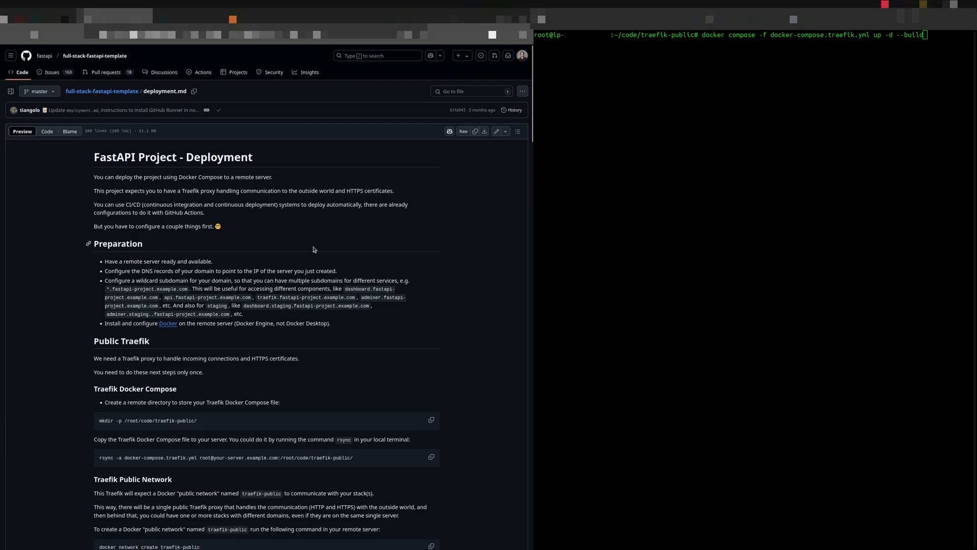
mouse_move(513, 536)
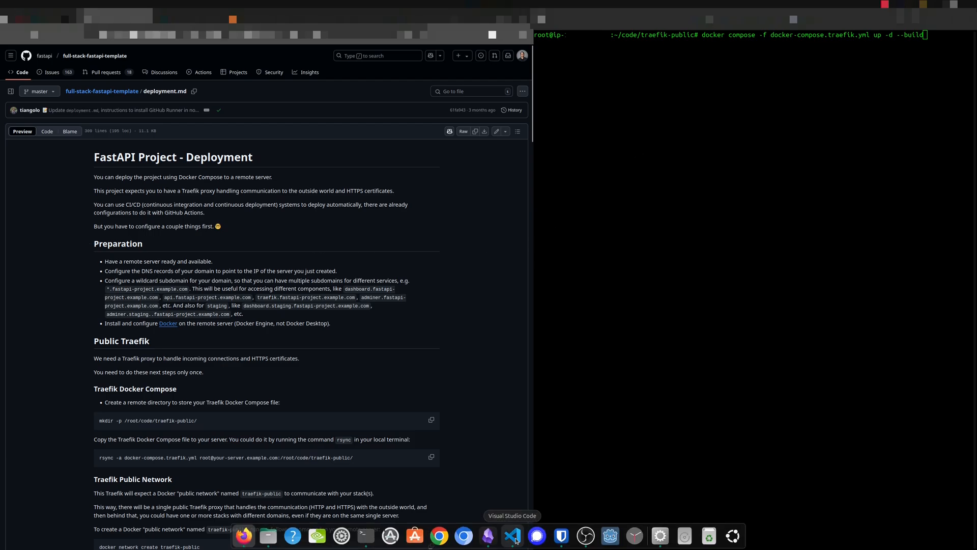
left_click(513, 535)
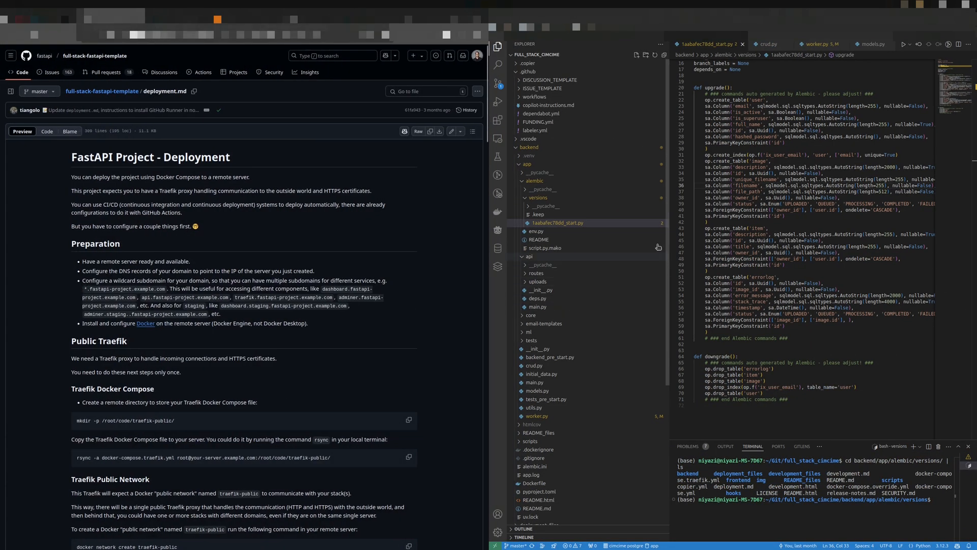
left_click(498, 57)
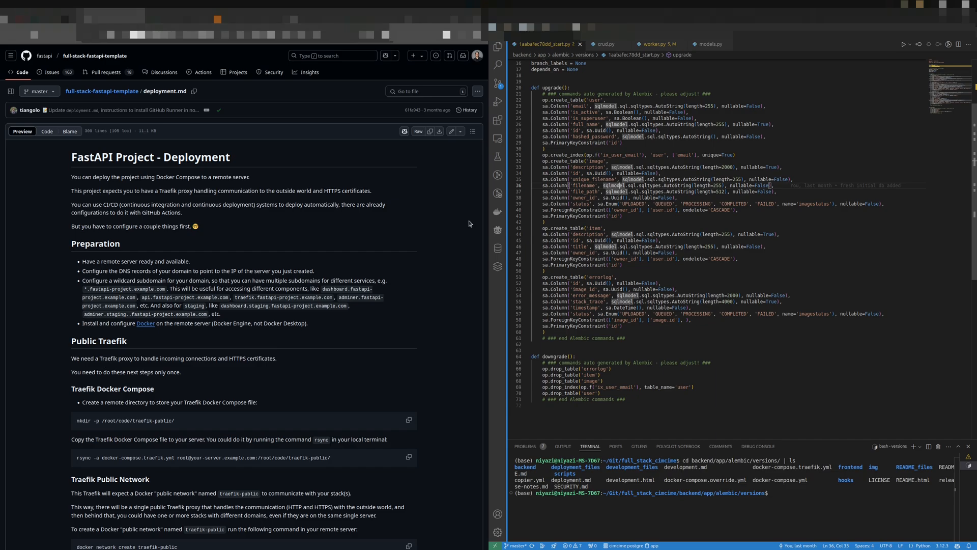
mouse_move(605, 254)
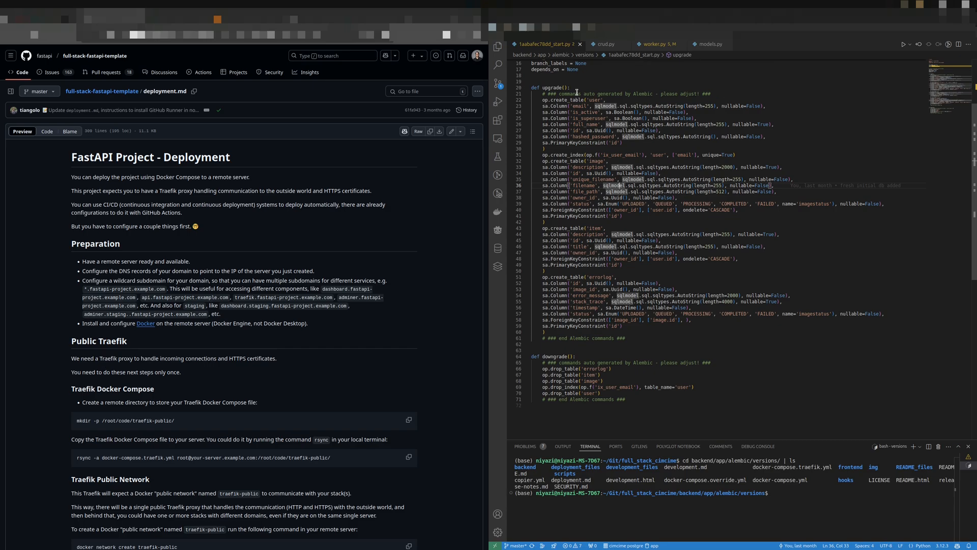
mouse_move(637, 325)
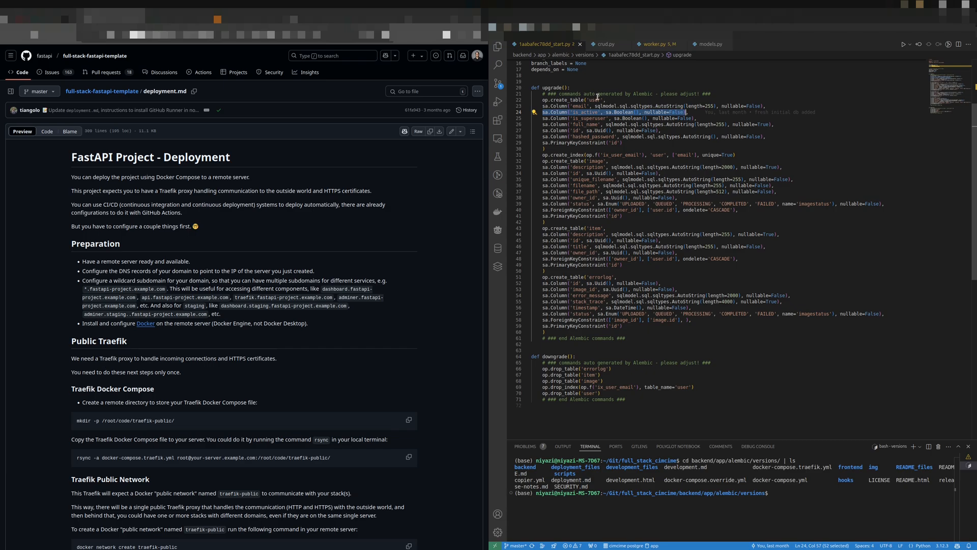
mouse_move(576, 156)
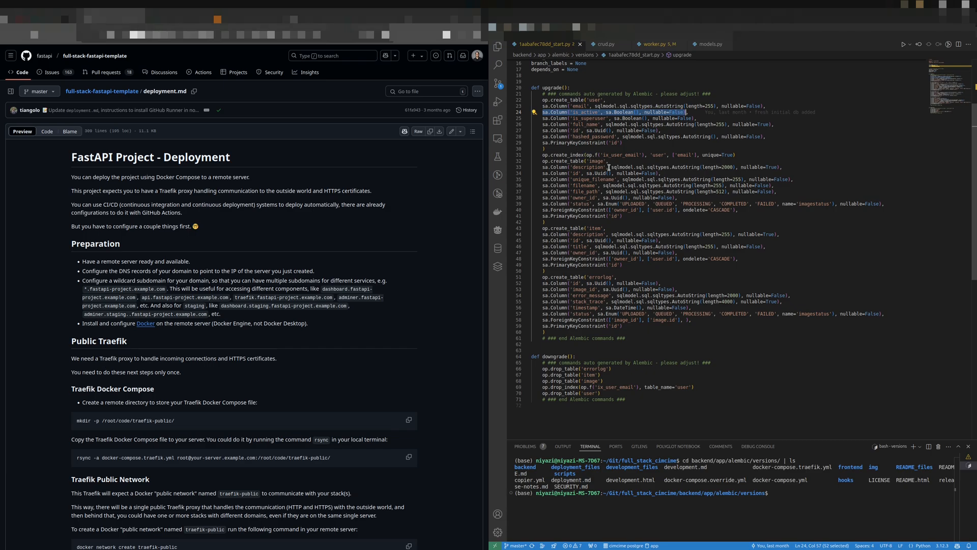
Show the Image table model above ErrorLog in models.py.
left_click(710, 44)
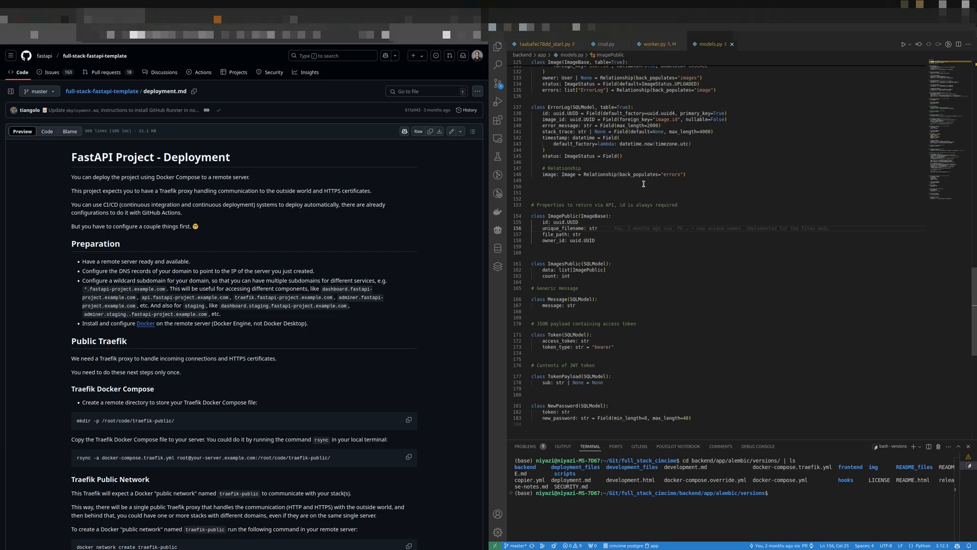
scroll("up", 3)
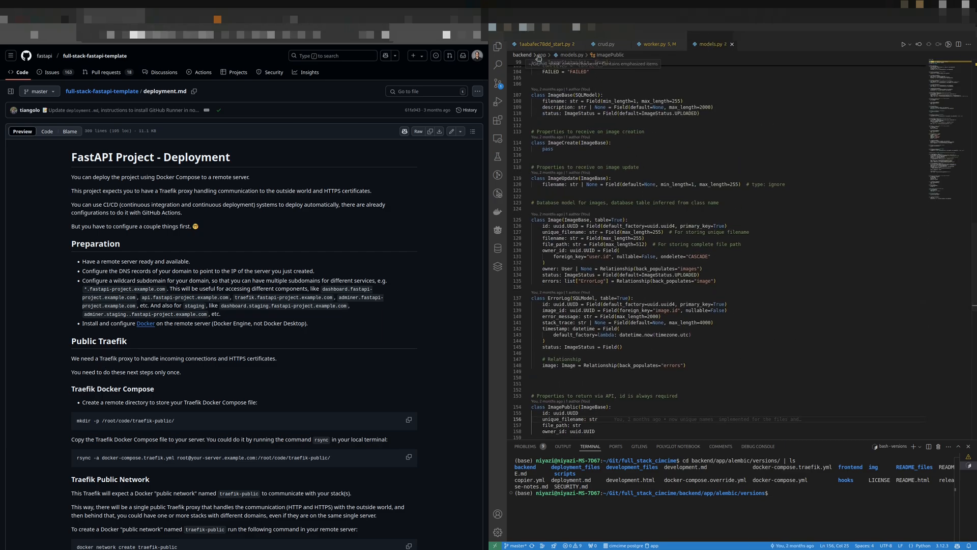
scroll("up", 3)
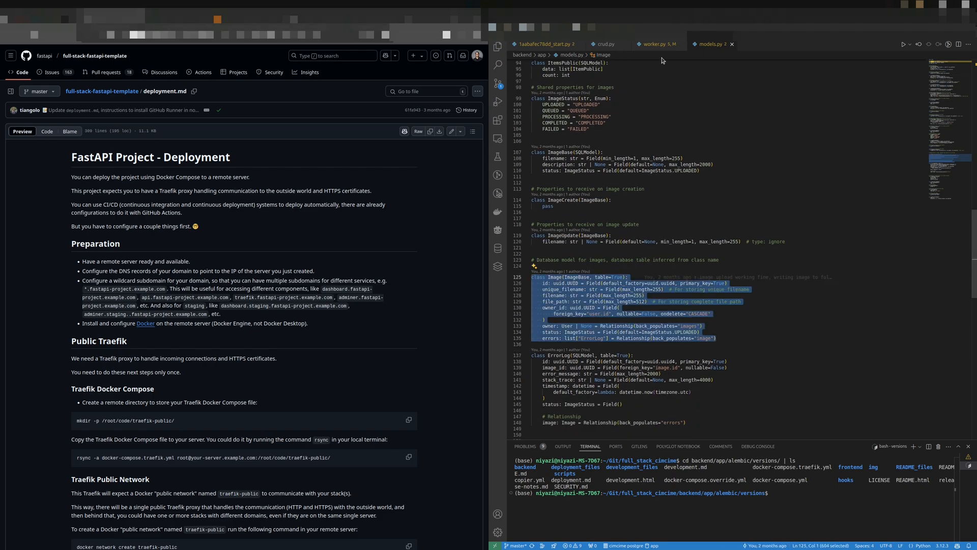
Return to the start migration and list the app package folder from its breadcrumb.
left_click(544, 43)
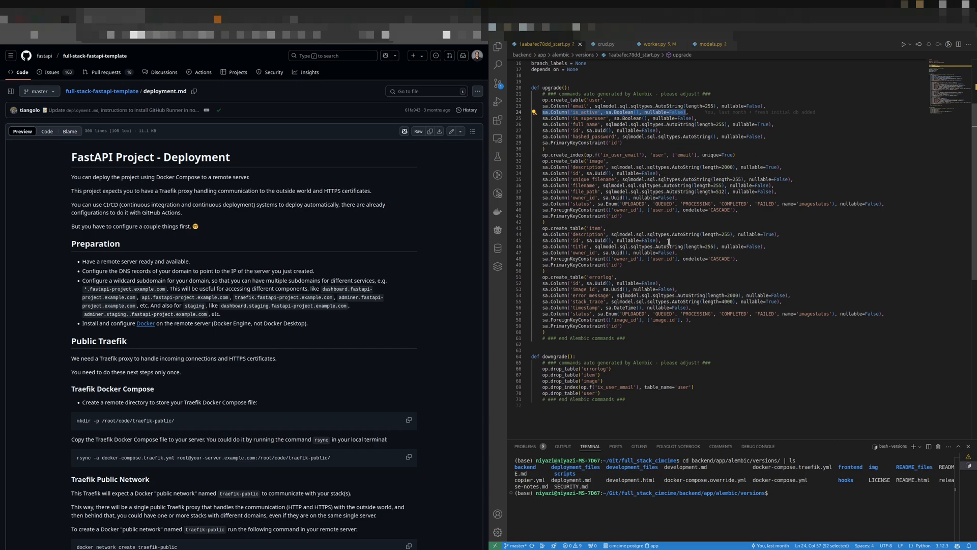
mouse_move(585, 55)
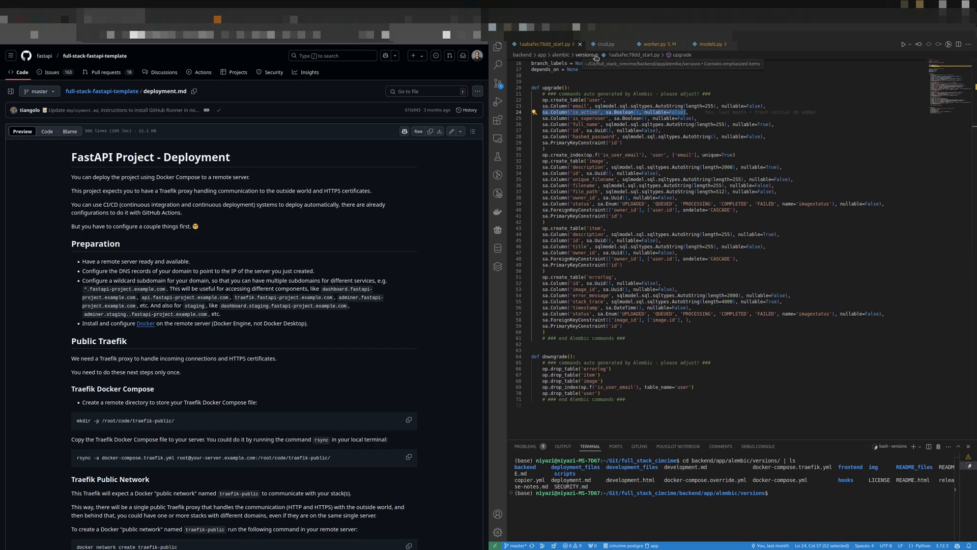
mouse_move(583, 55)
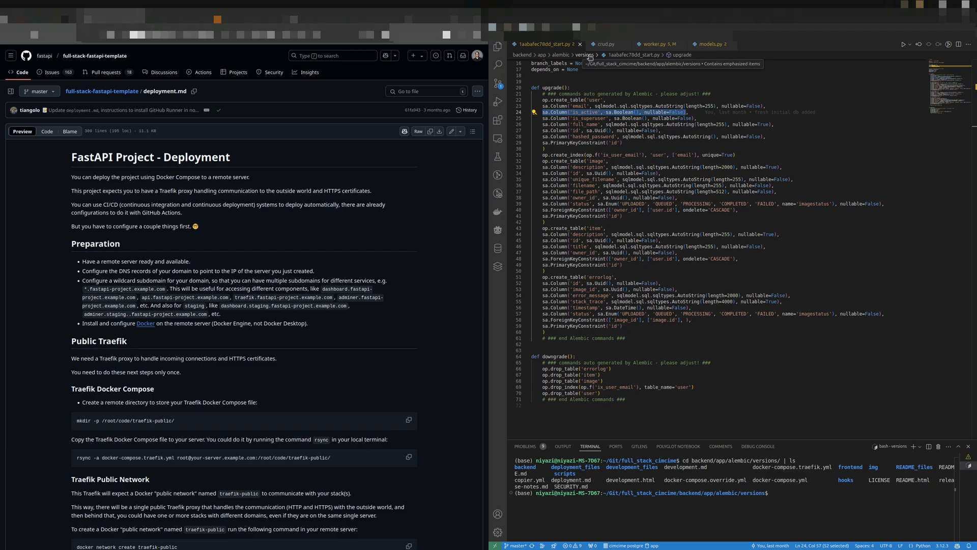
mouse_move(658, 287)
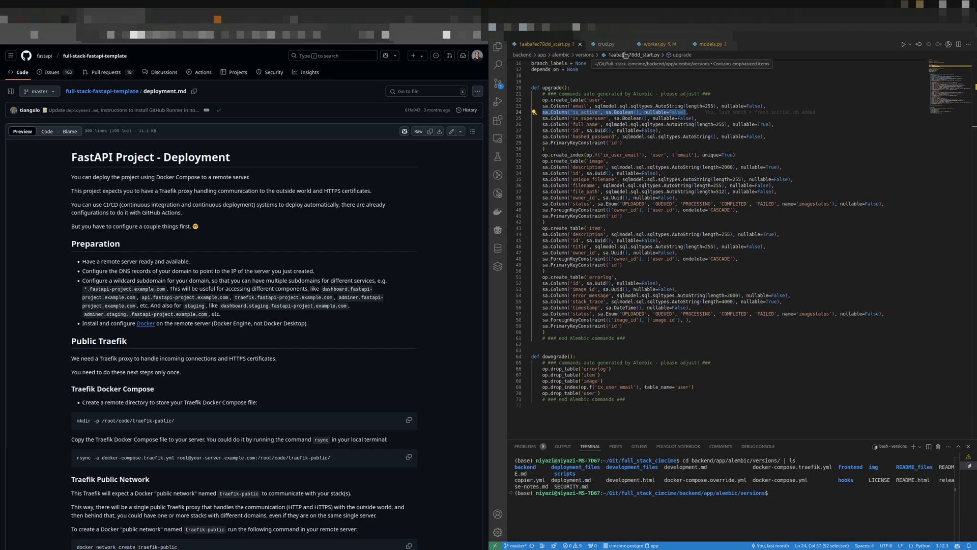
mouse_move(543, 95)
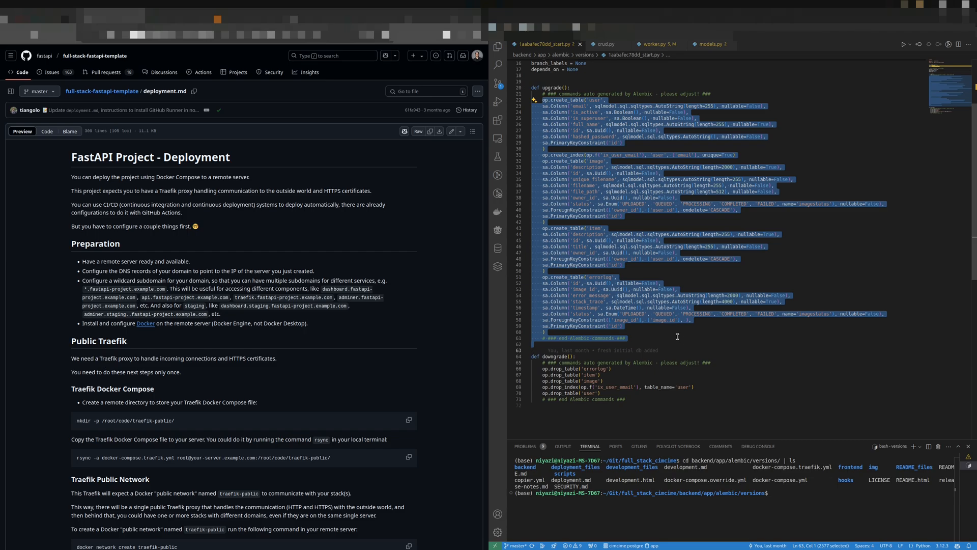
left_click(681, 288)
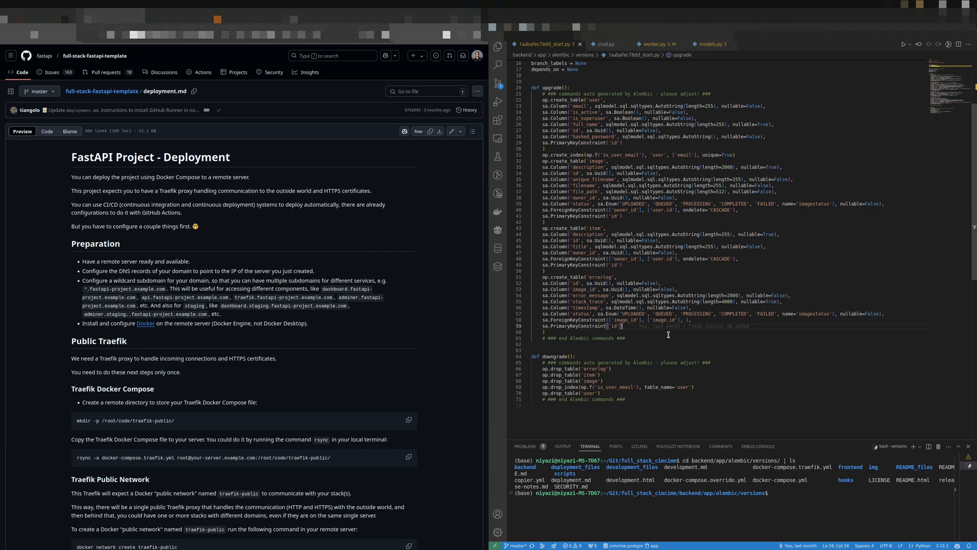
mouse_move(664, 331)
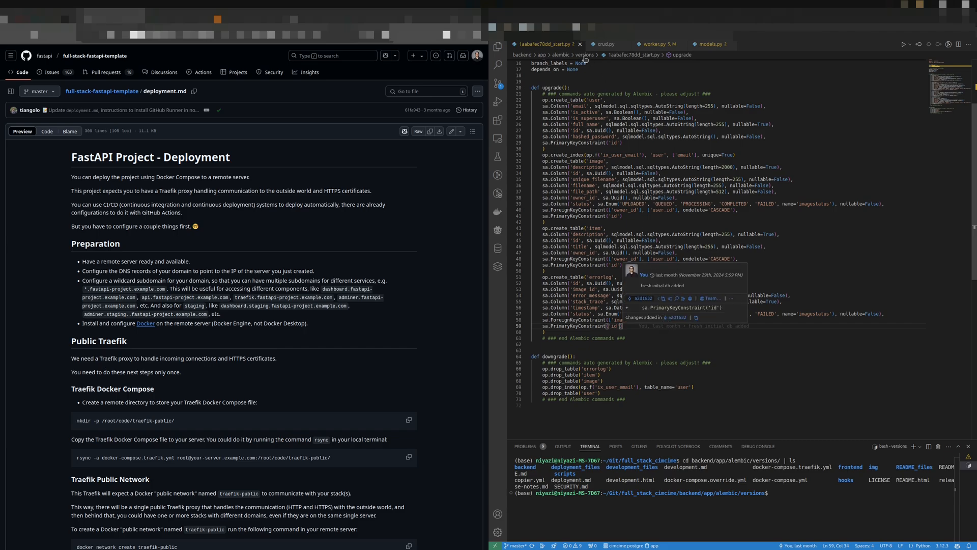
left_click(560, 55)
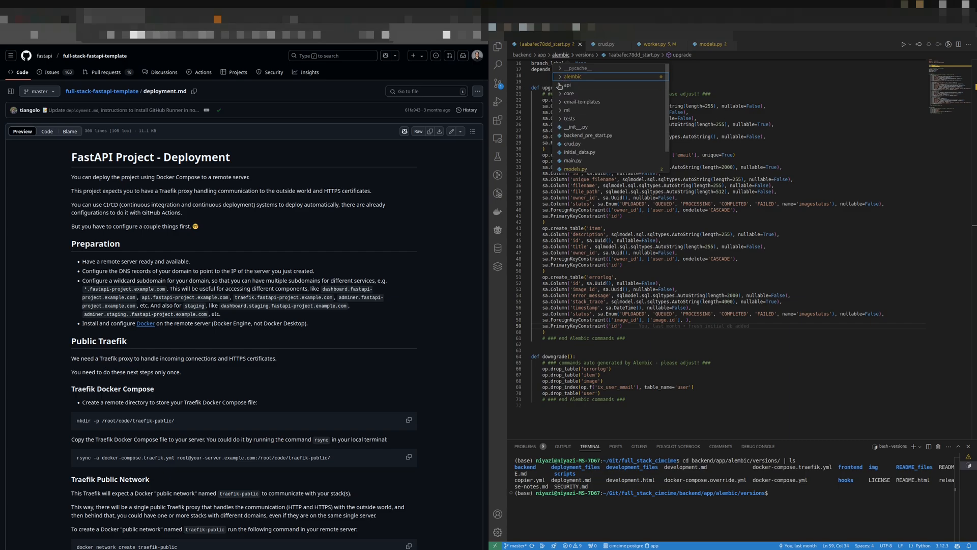
left_click(498, 249)
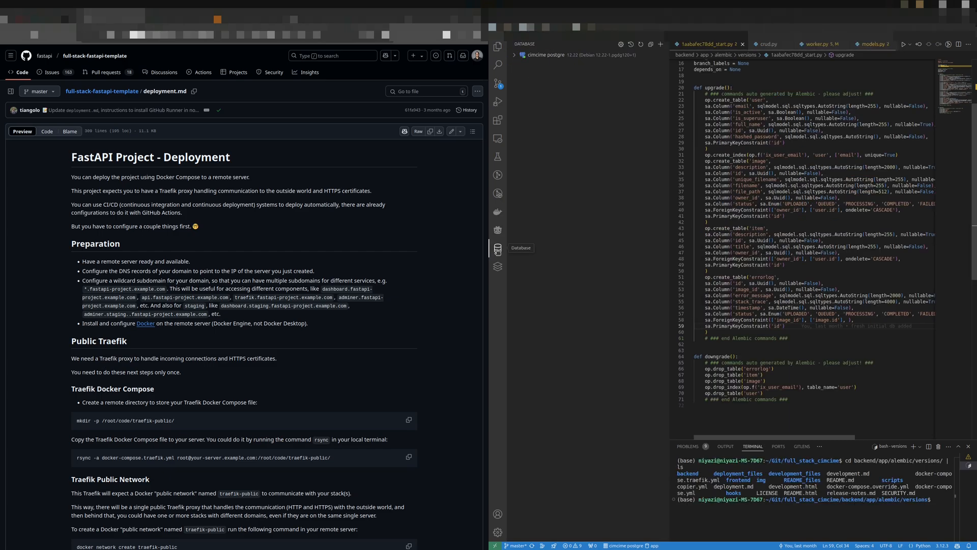
left_click(516, 54)
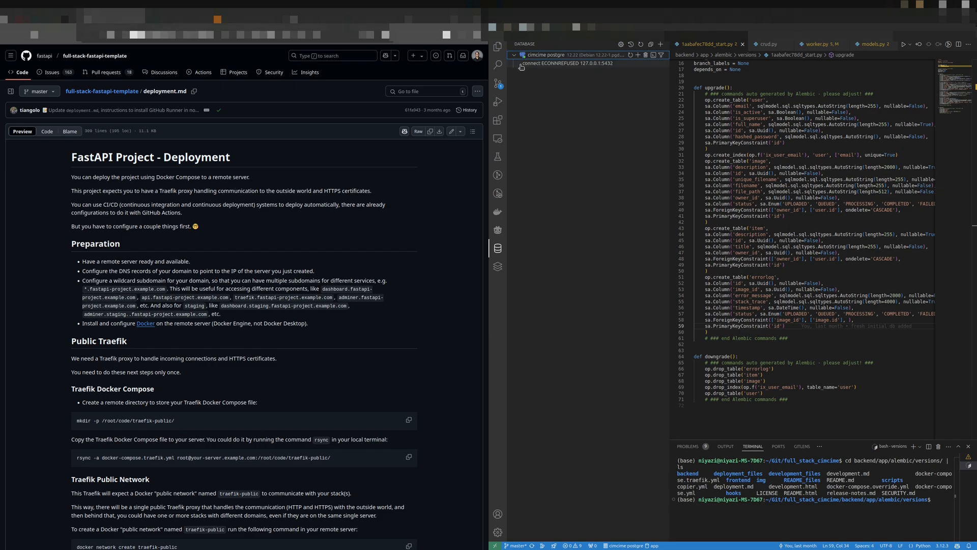
left_click(513, 55)
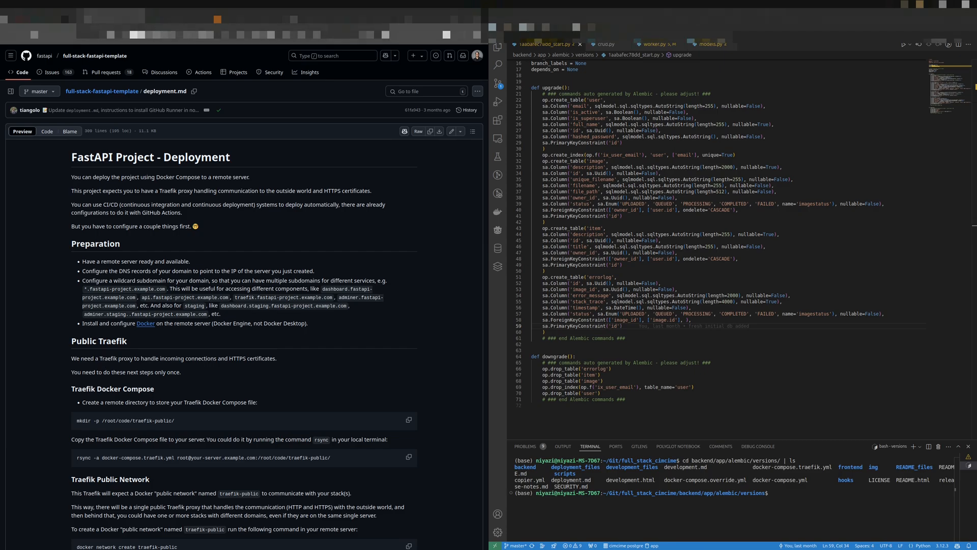
mouse_move(889, 353)
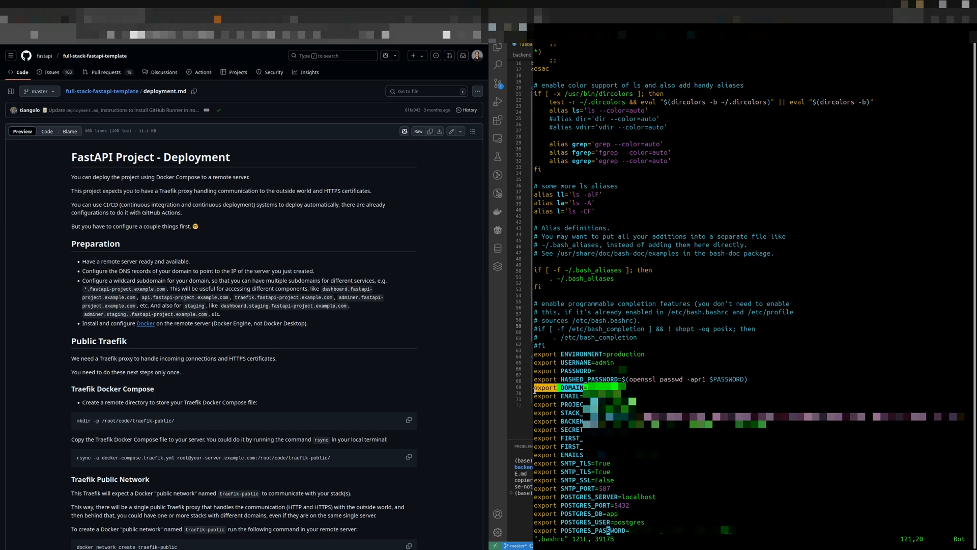
mouse_move(726, 345)
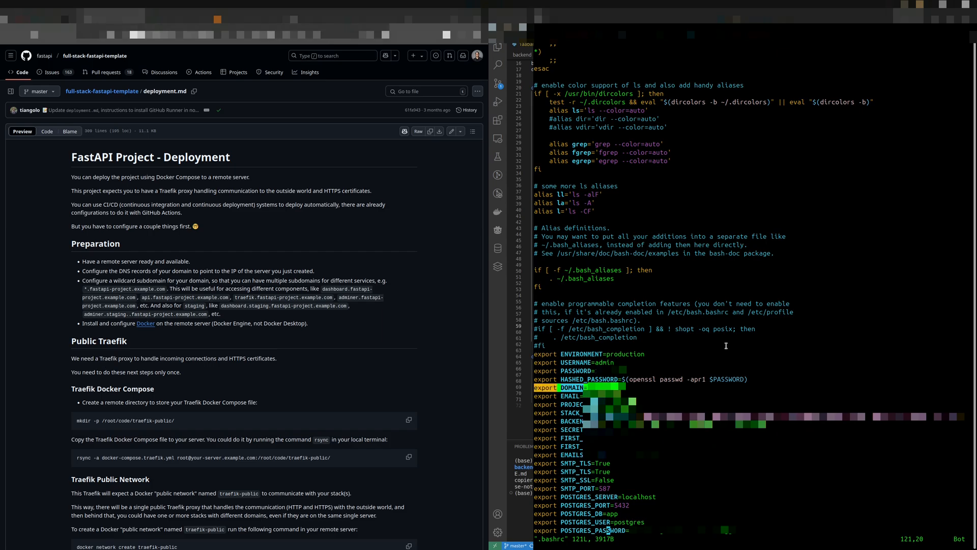
mouse_move(721, 348)
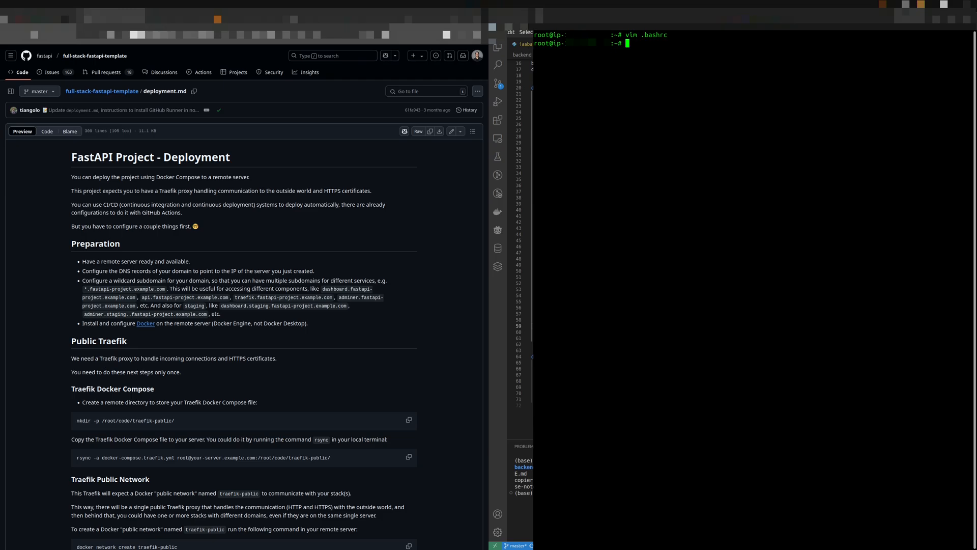
Enter the project folder and compose 'docker compose -f docker-compose.yml up -d --build'.
type("cd code/full_stack_cimcime/")
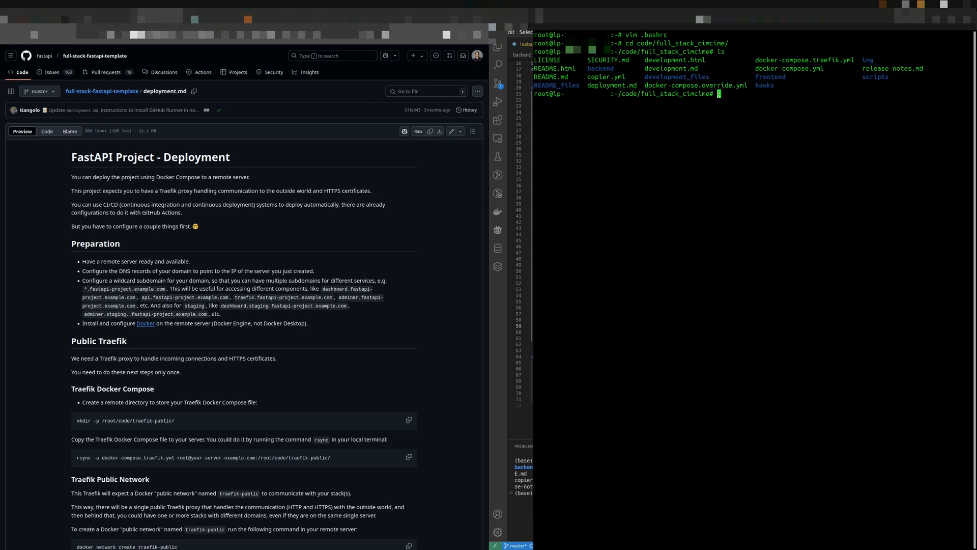
type("docker compose -f docker-compose.yml up -d")
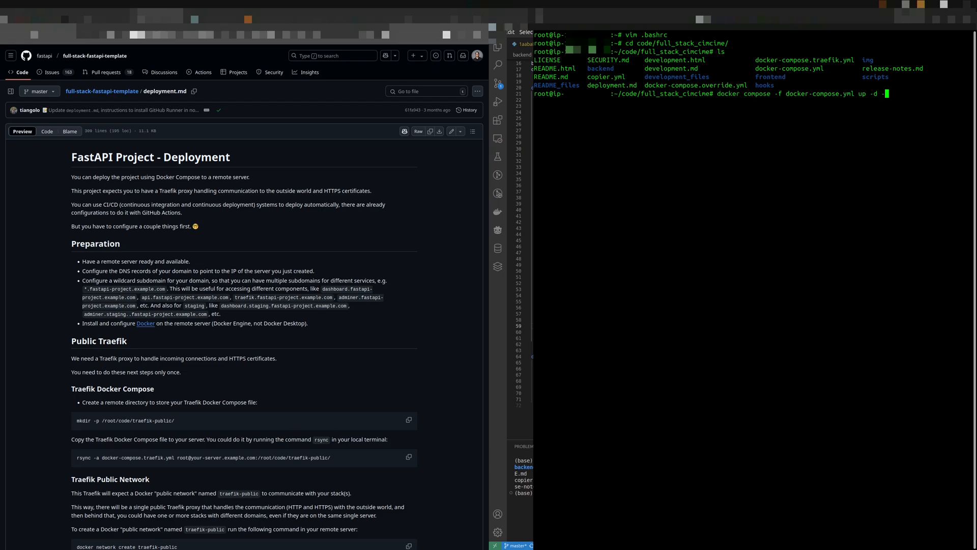
type("--build")
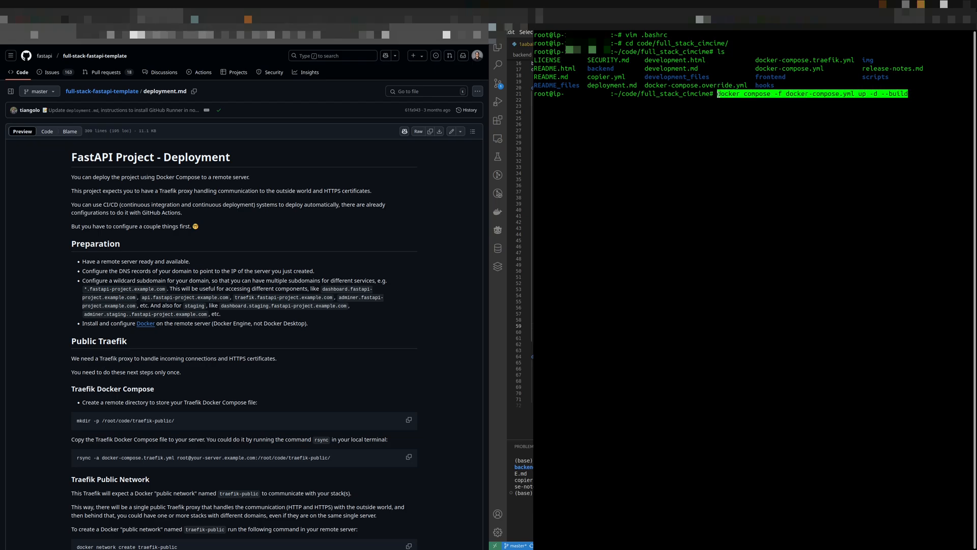
double_click(822, 94)
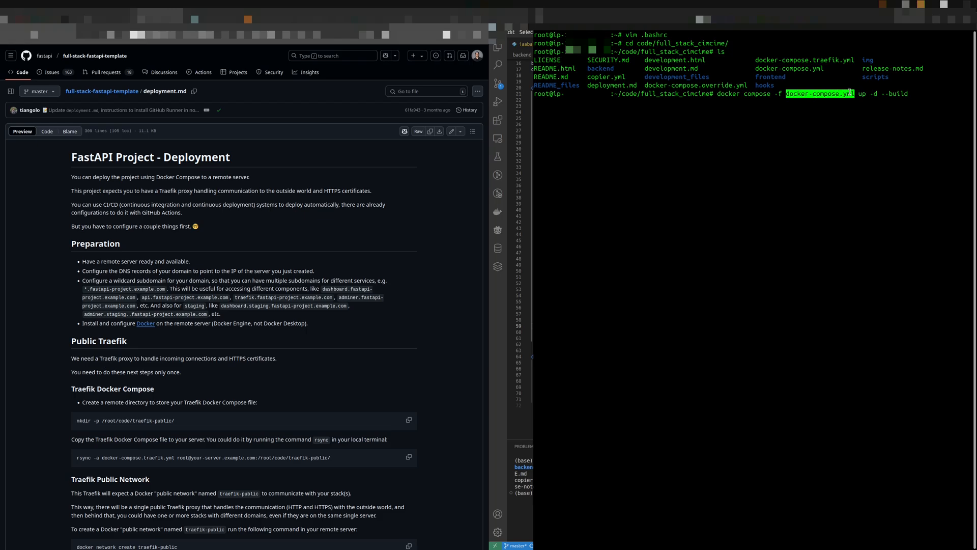
mouse_move(841, 73)
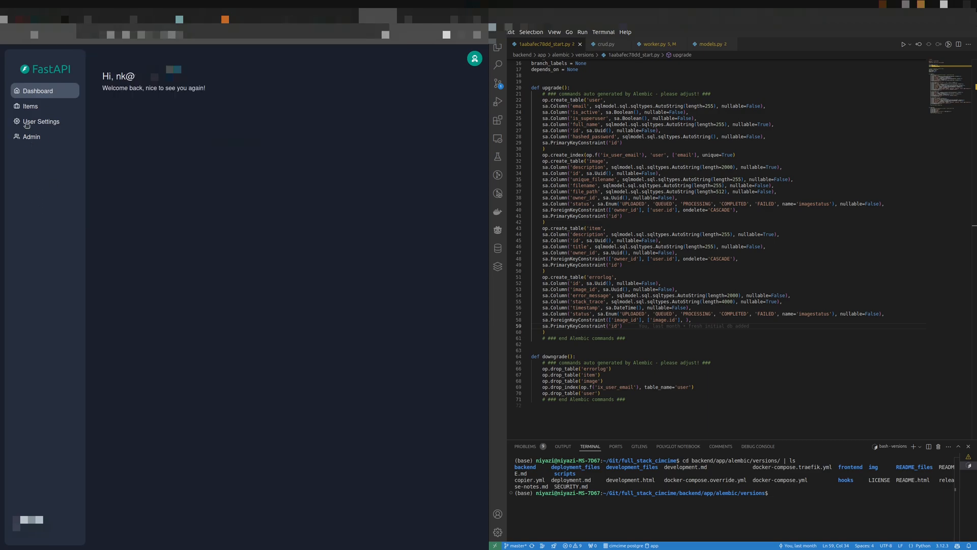
Browse the dashboard's Items Management, User Settings and Admin pages.
left_click(29, 106)
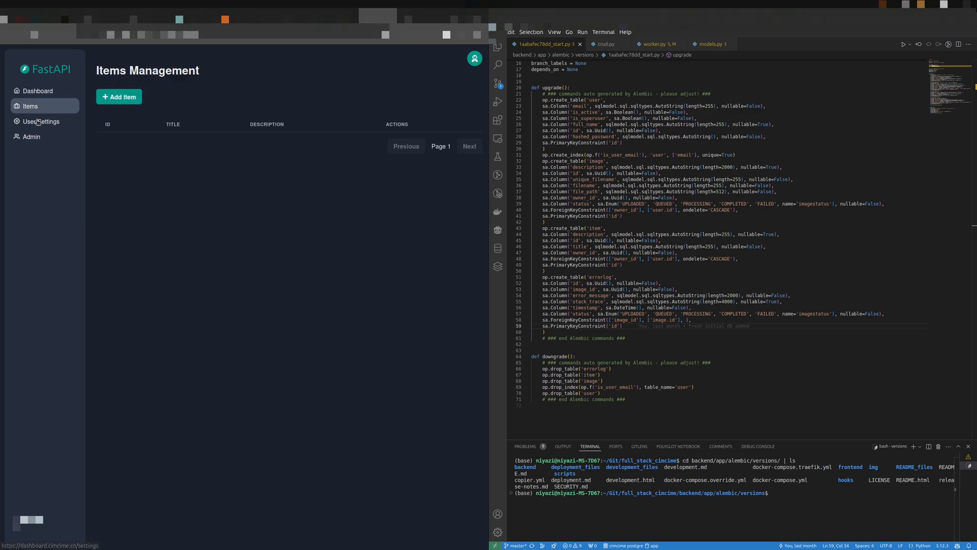
left_click(41, 121)
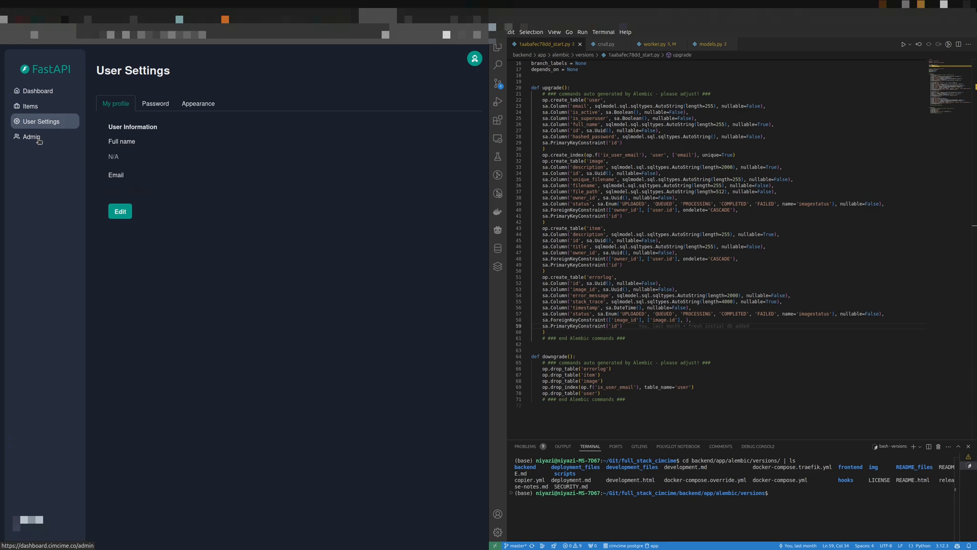
left_click(32, 136)
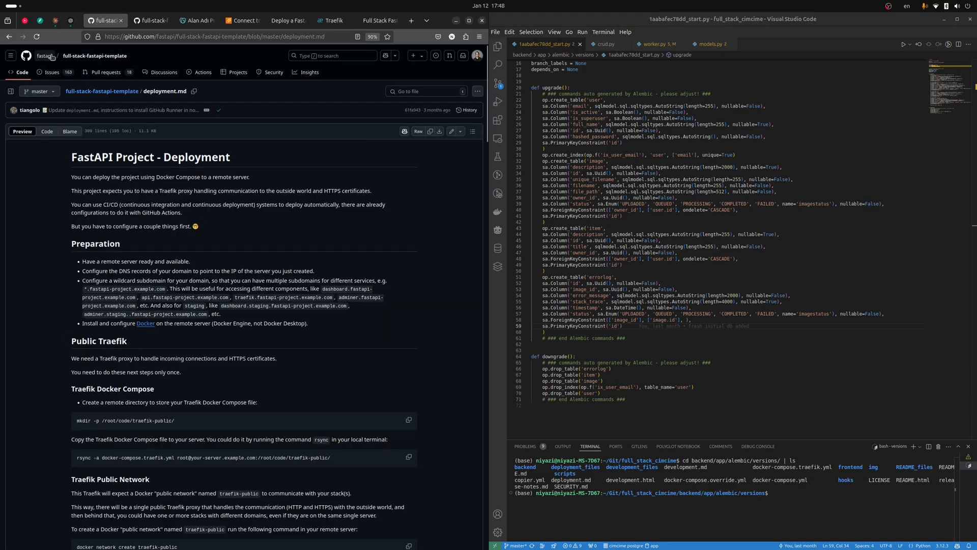
Go to the repository main page and read 'How To Use It' and 'Update From the Original Template'.
left_click(21, 72)
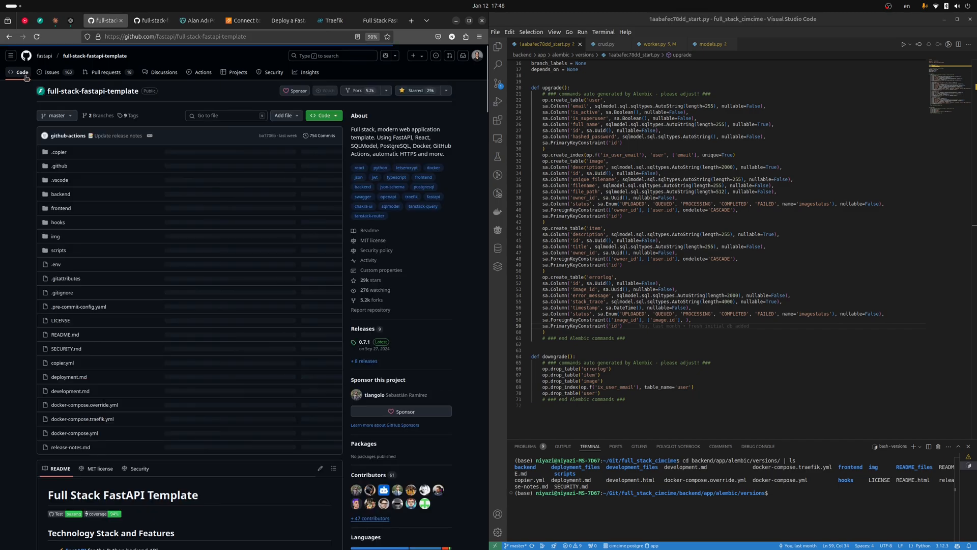
scroll("down", 3)
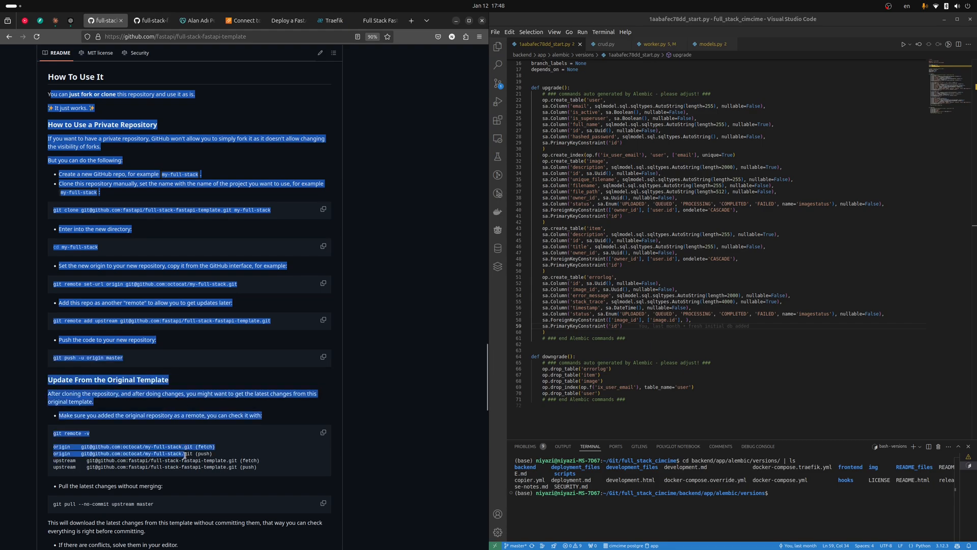
scroll("down", 3)
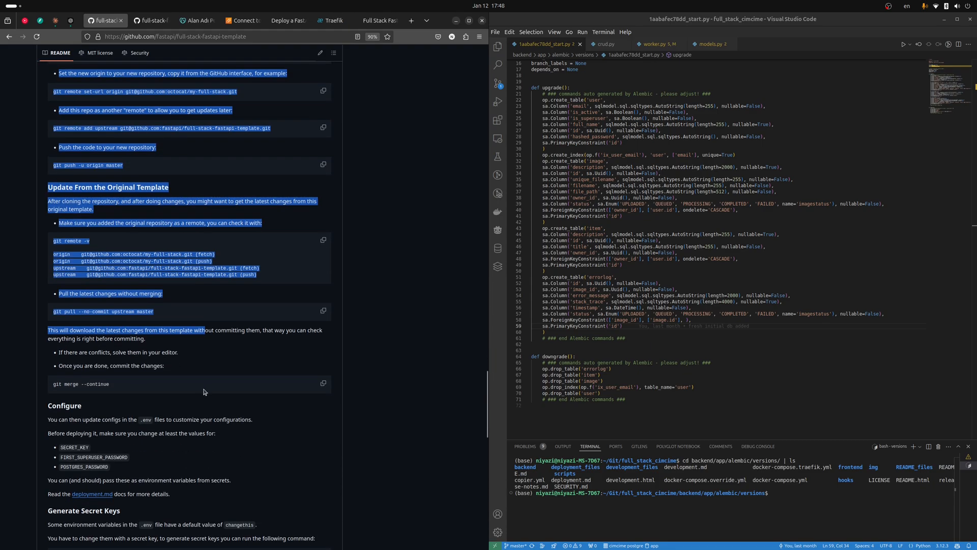
mouse_move(163, 373)
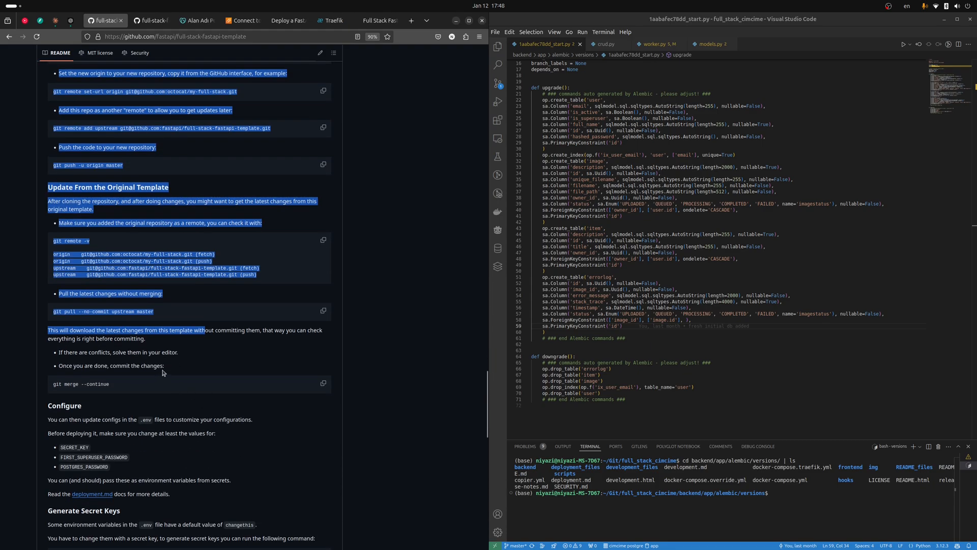